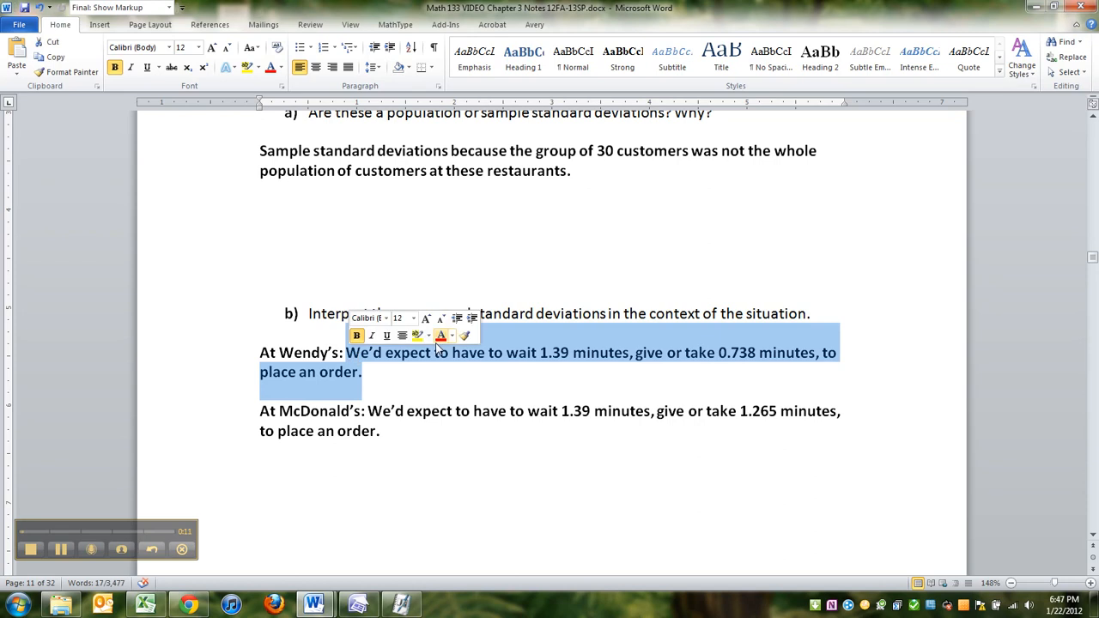
# - Type a bold note that McDonald's wait time is less reliable and more variable than Wendy's
pyautogui.click(797, 364)
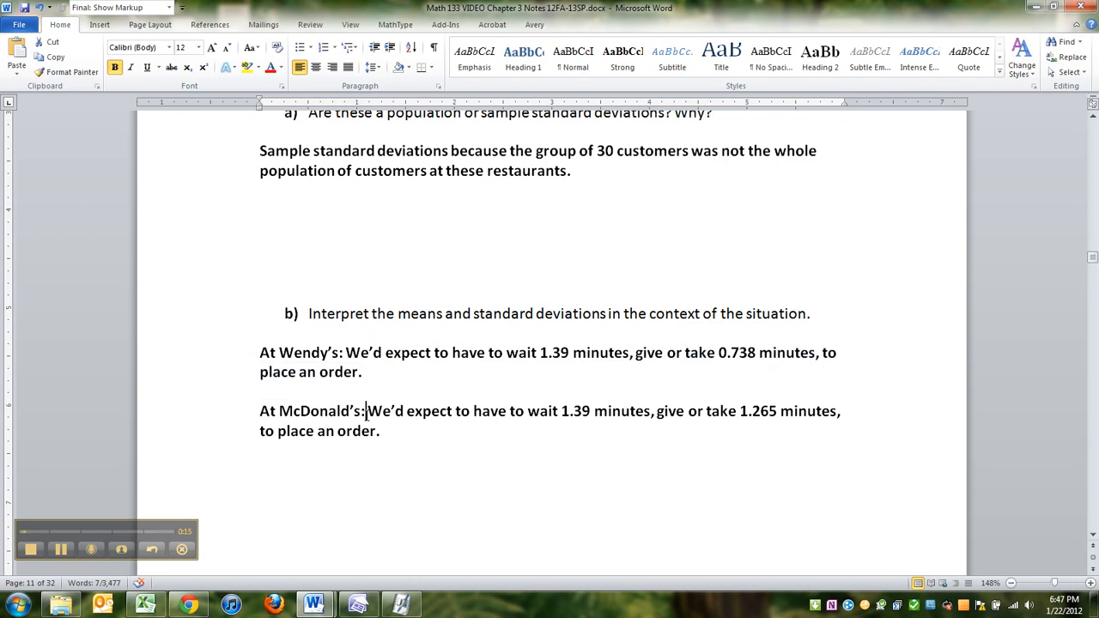
pyautogui.scroll(-3)
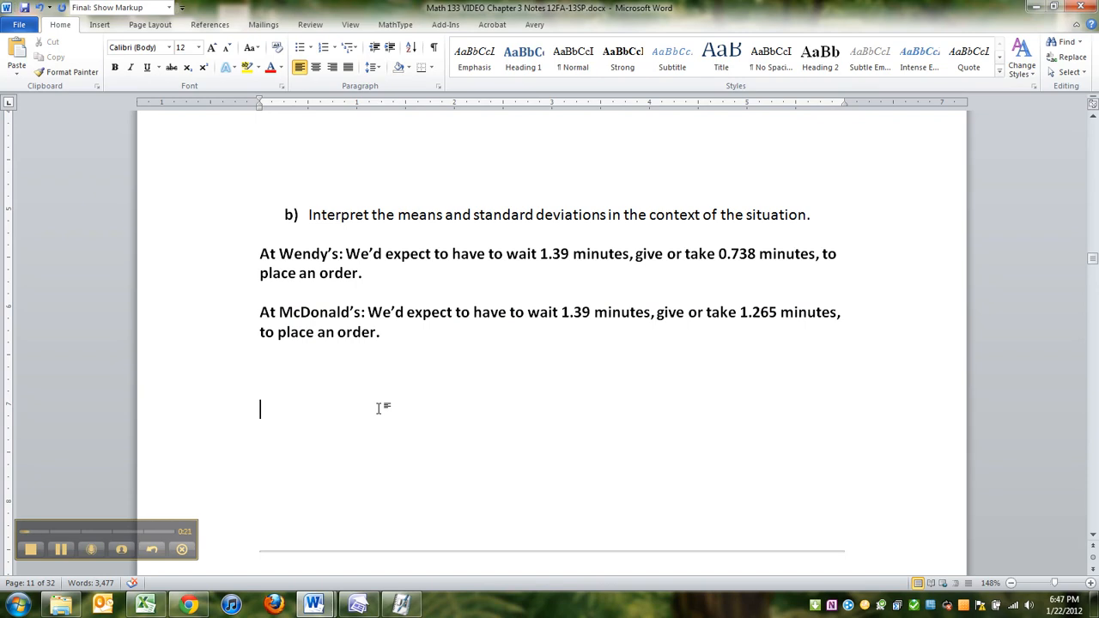
pyautogui.write('Note tha')
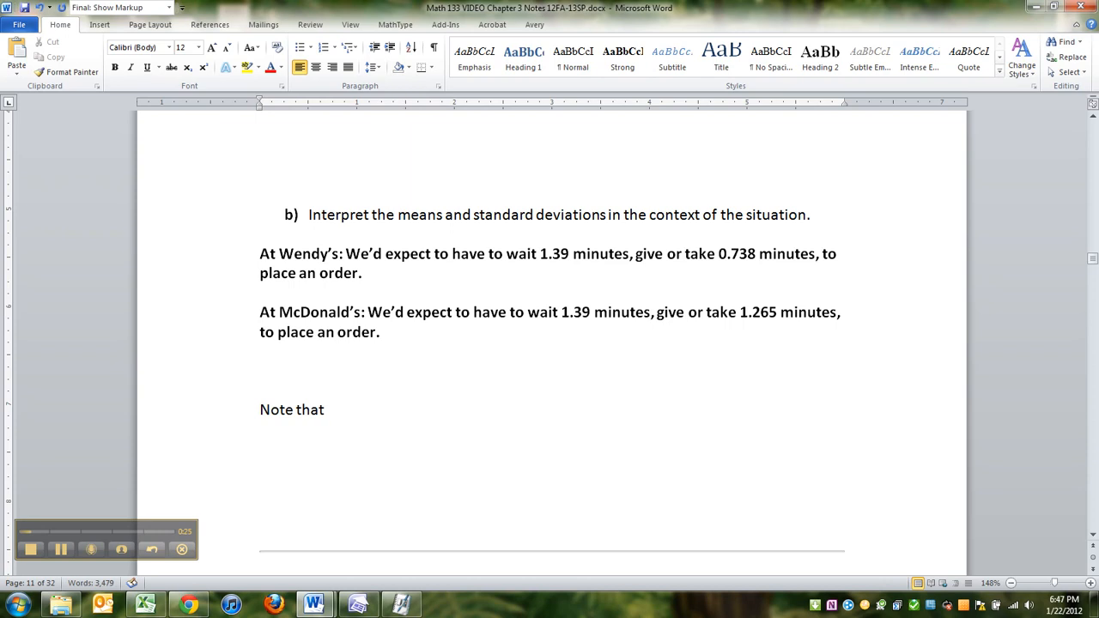
pyautogui.write('this means that')
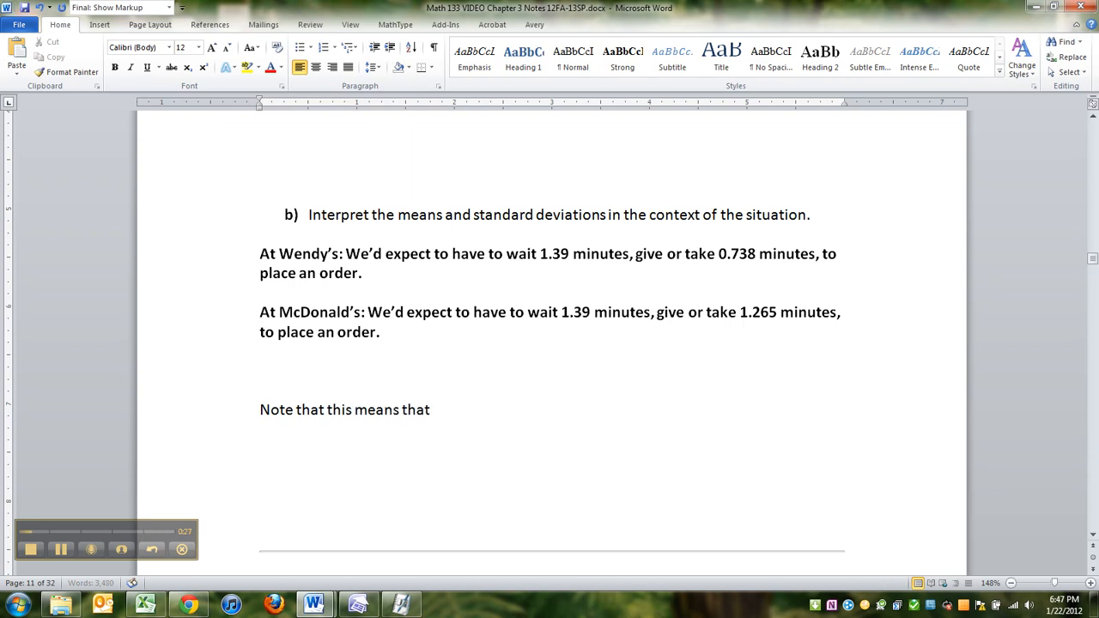
pyautogui.write('McDonal')
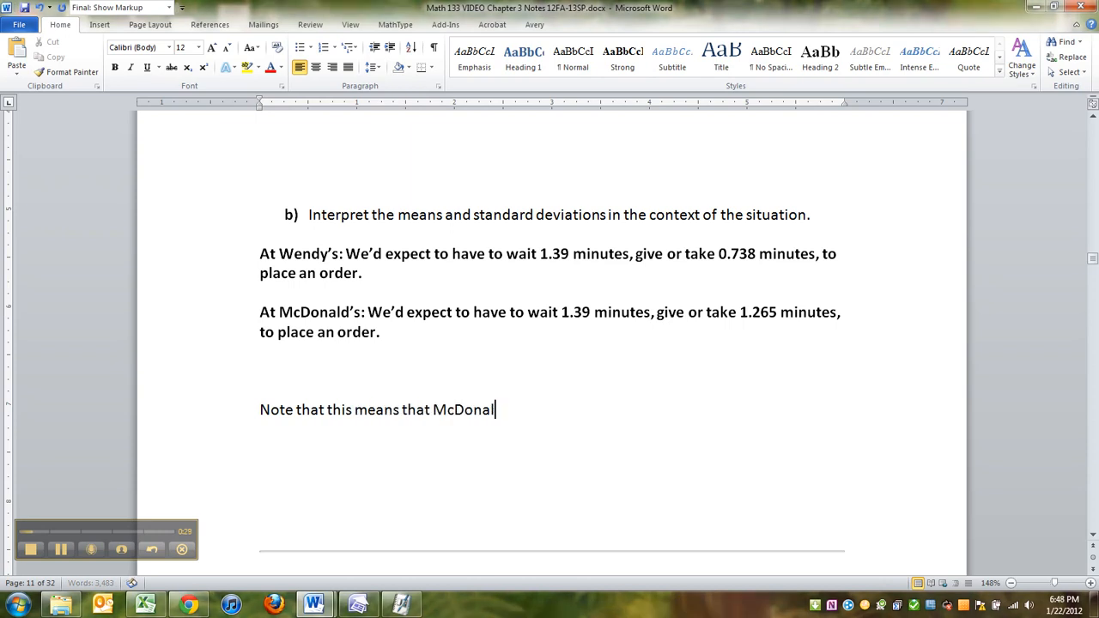
pyautogui.write("d's has a more spread out (")
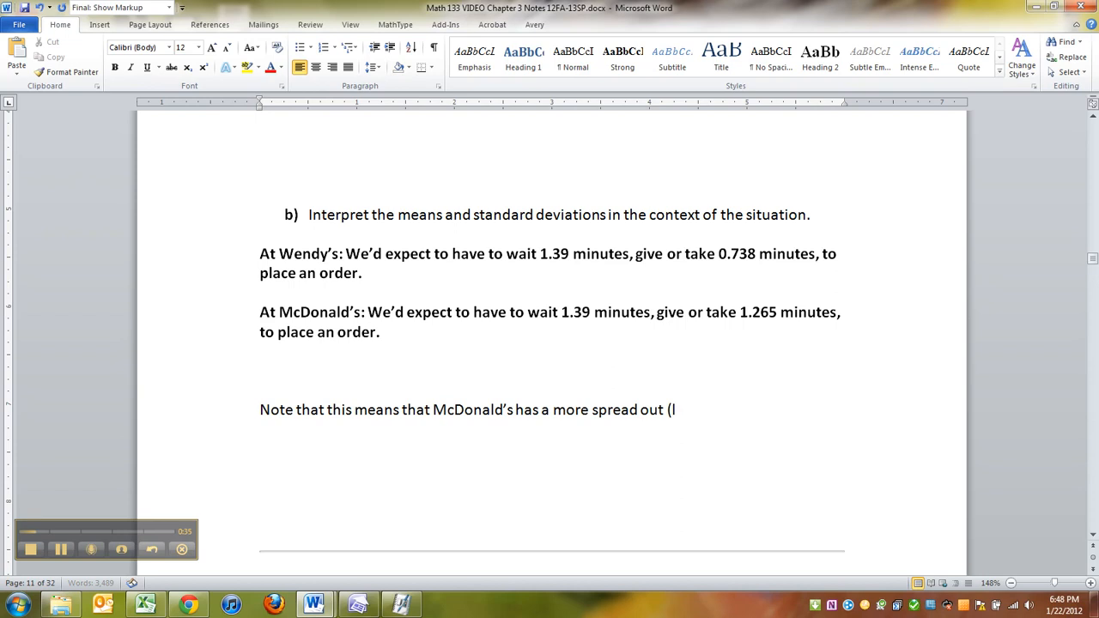
pyautogui.write('ess reliable')
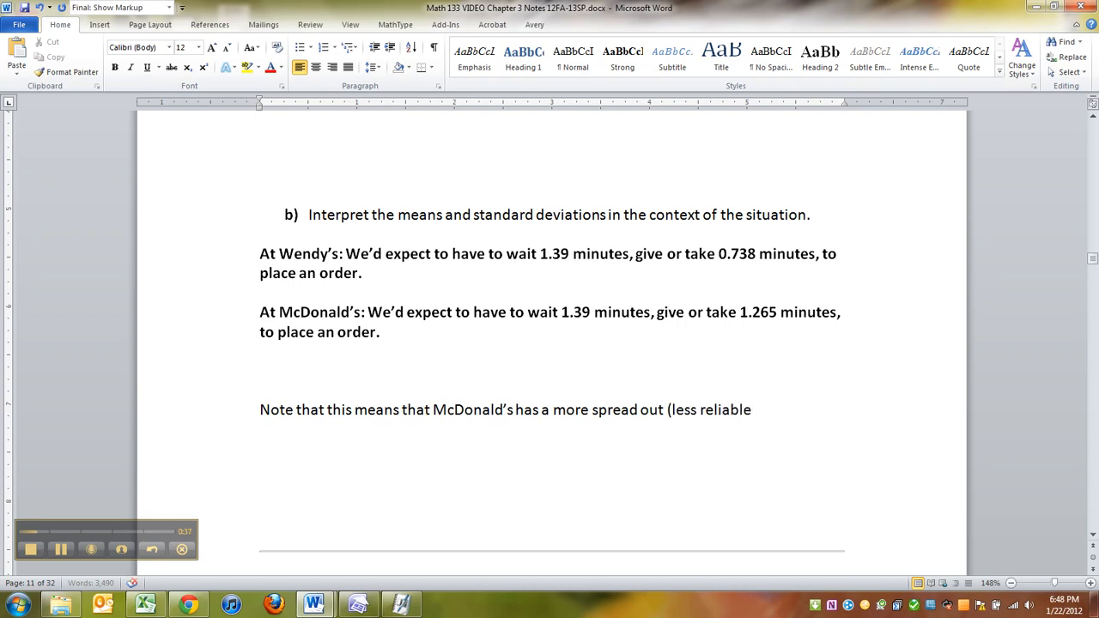
pyautogui.write(', more variable)')
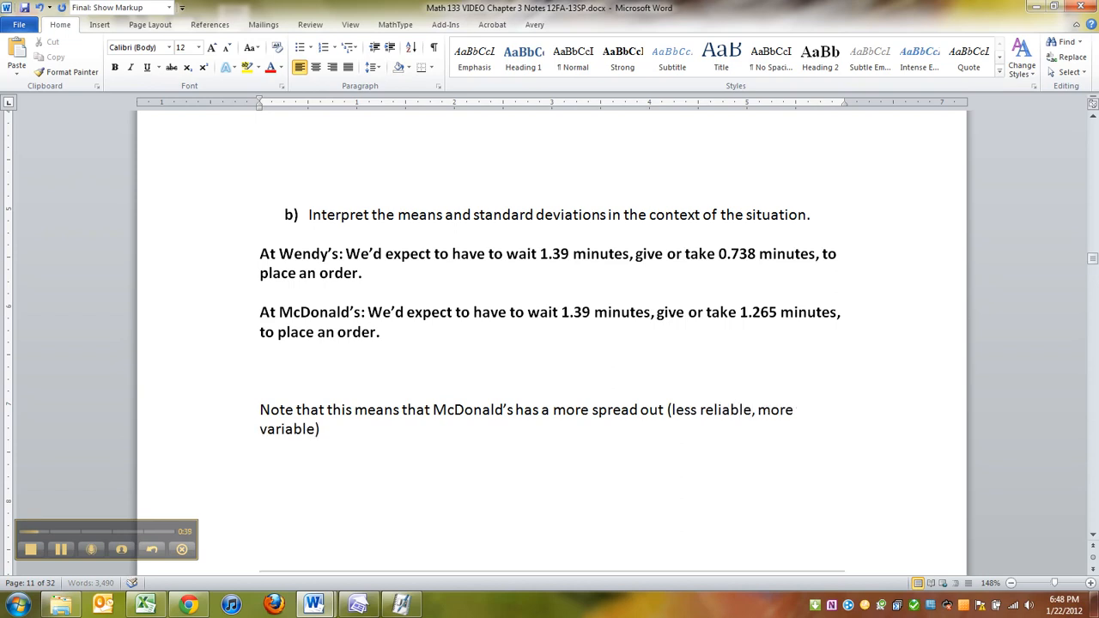
pyautogui.write('wait time than')
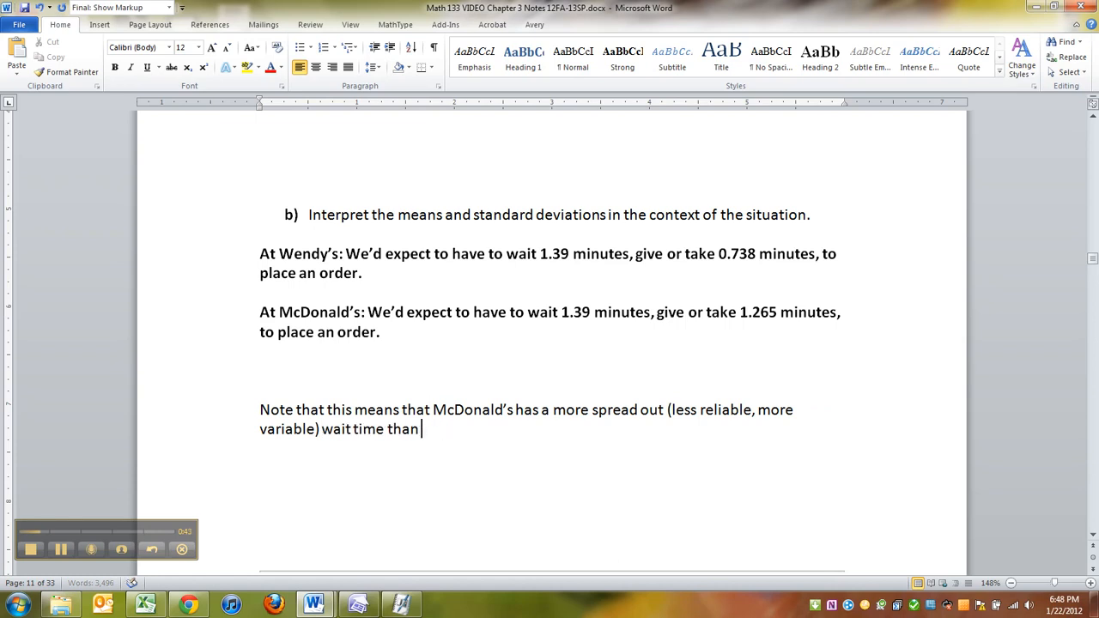
pyautogui.write("Wendy's")
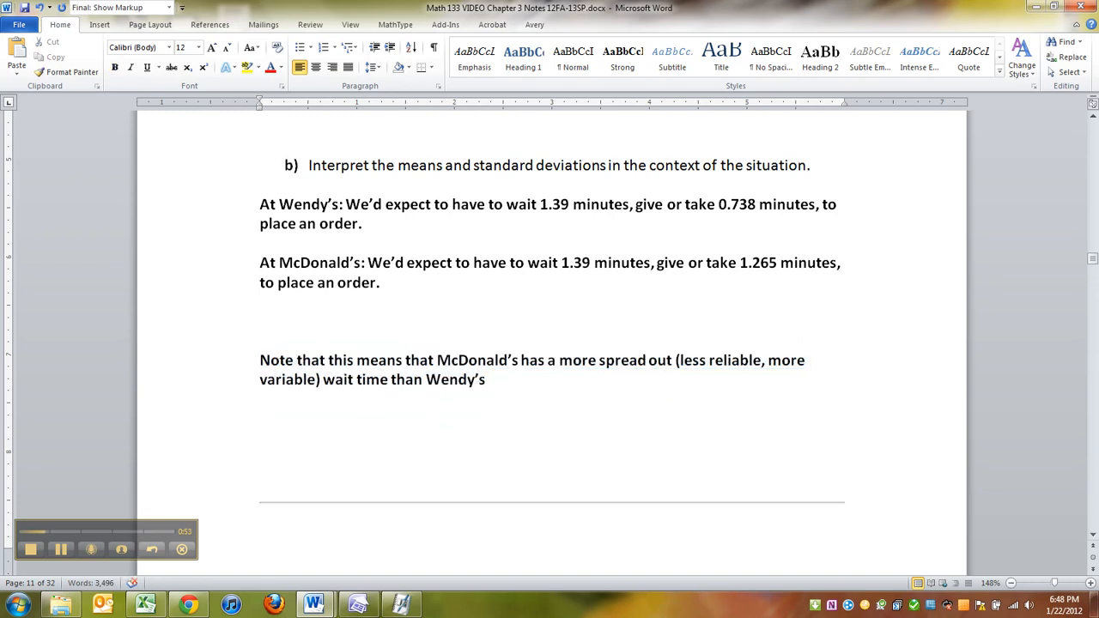
# - Add the sentence that Wendy's wait times are more consistent and McDonald's more volatile
pyautogui.scroll(-3)
pyautogui.write('In other words')
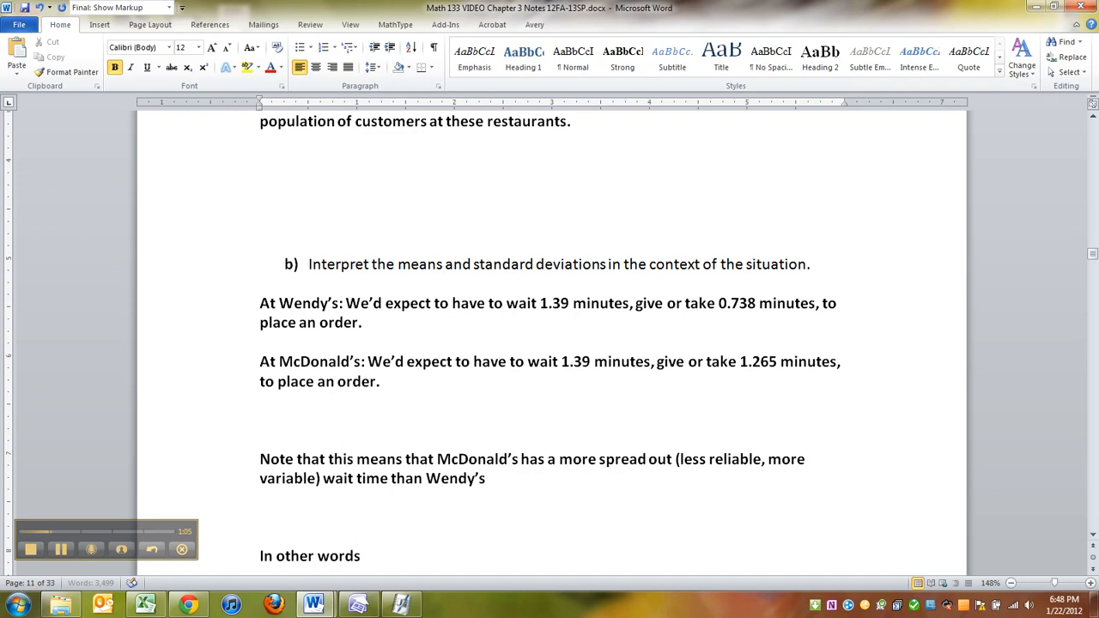
pyautogui.write("Wendy's wait times are m")
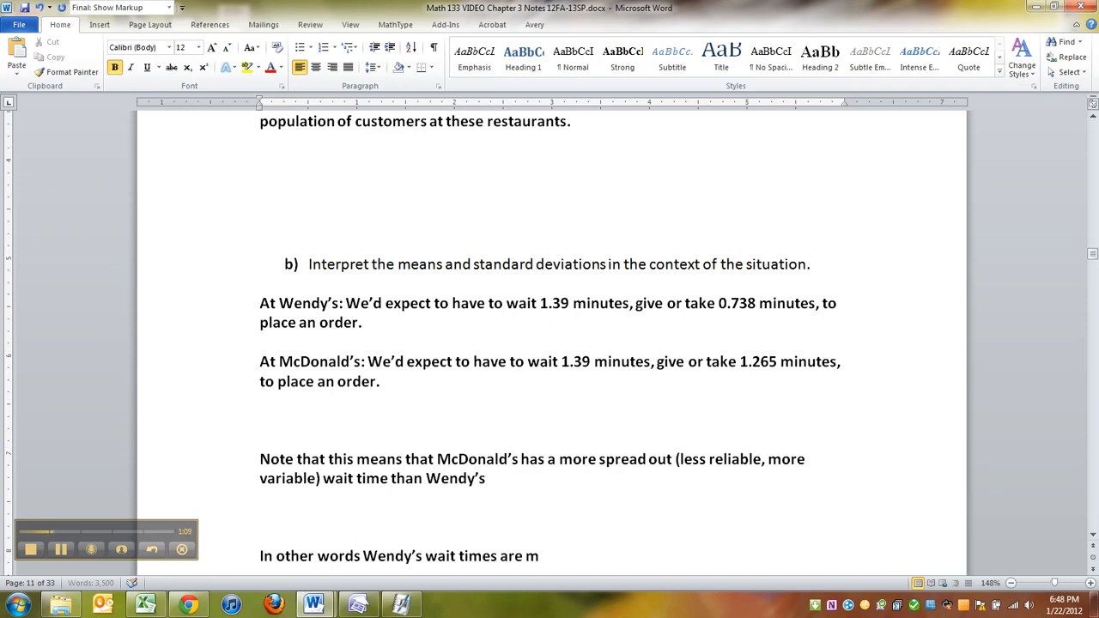
pyautogui.write('ore consistent and McDona')
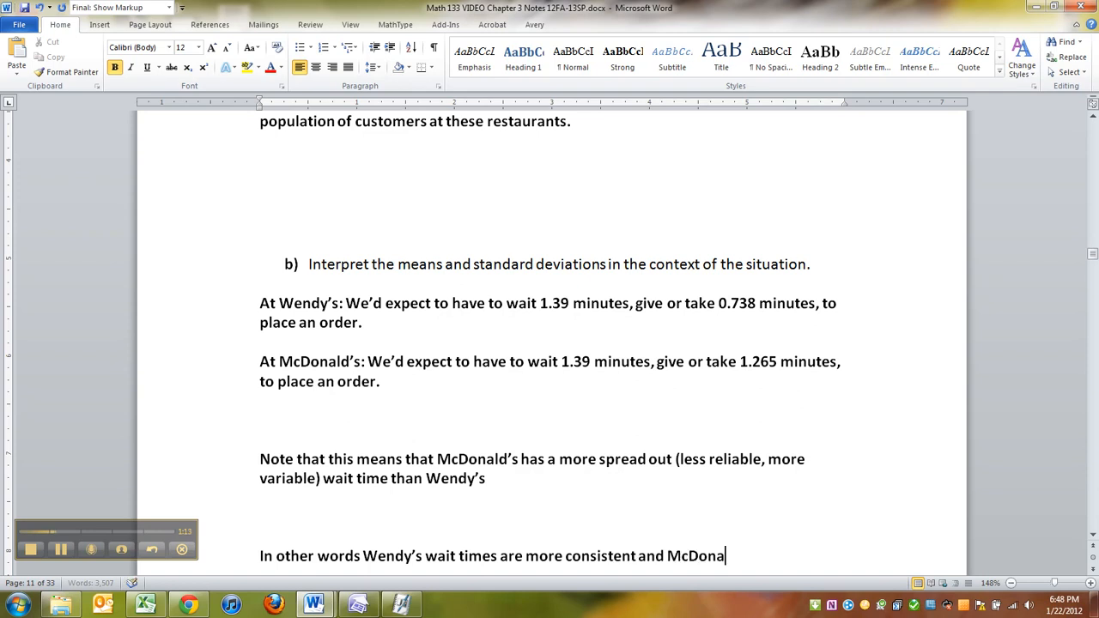
pyautogui.write("ld's are more v")
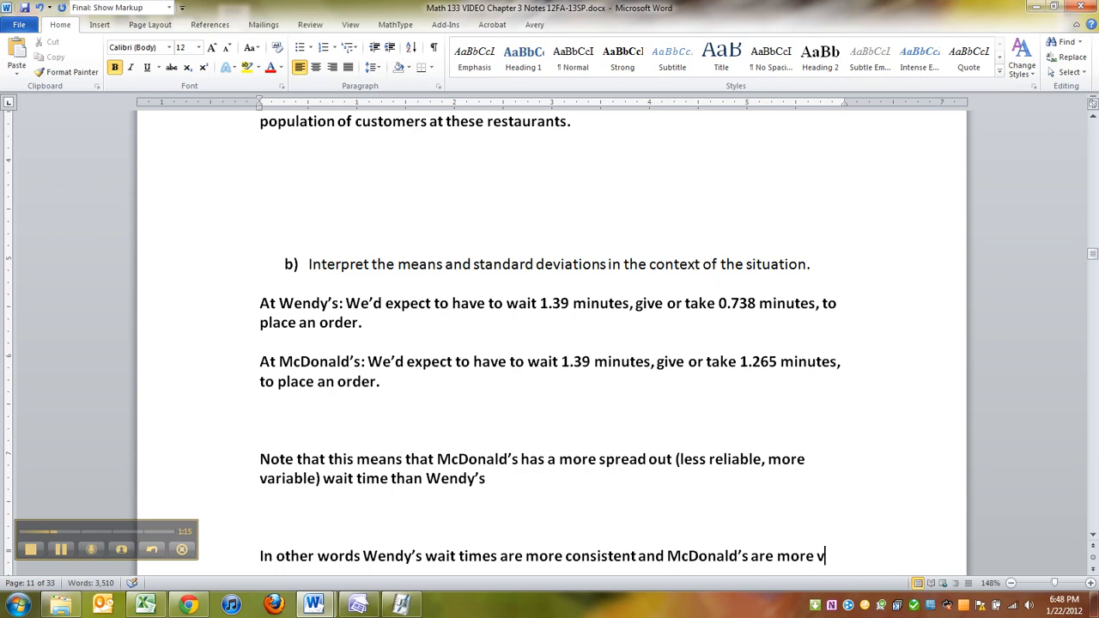
pyautogui.write('olatile.')
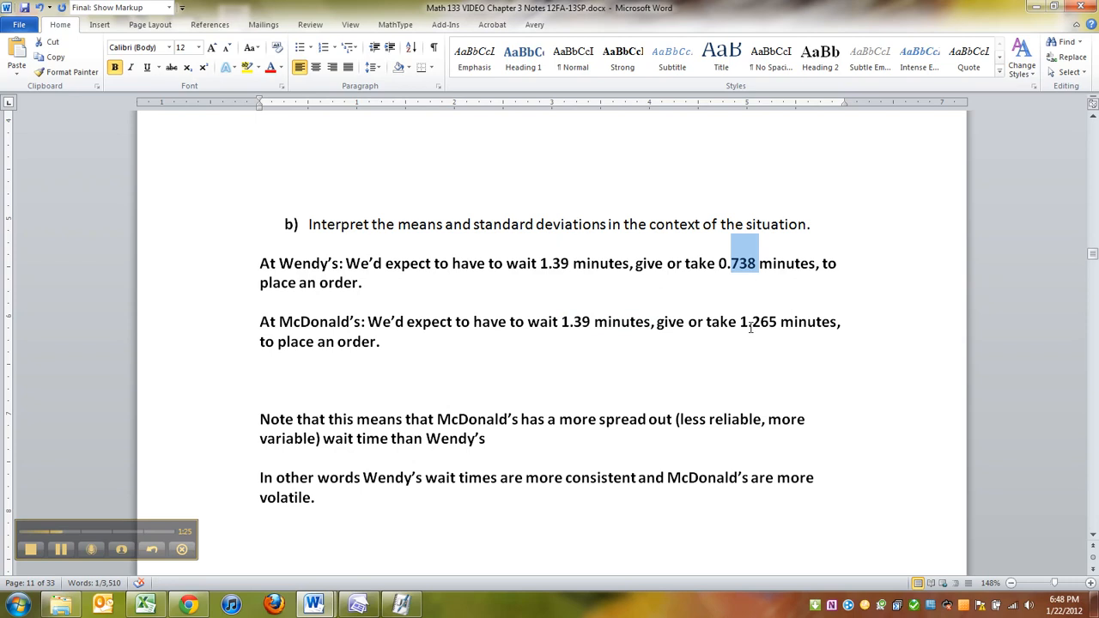
# - End the Wendy's note sentence with a period and bring up the Example 7 standard deviation page
pyautogui.click(758, 321)
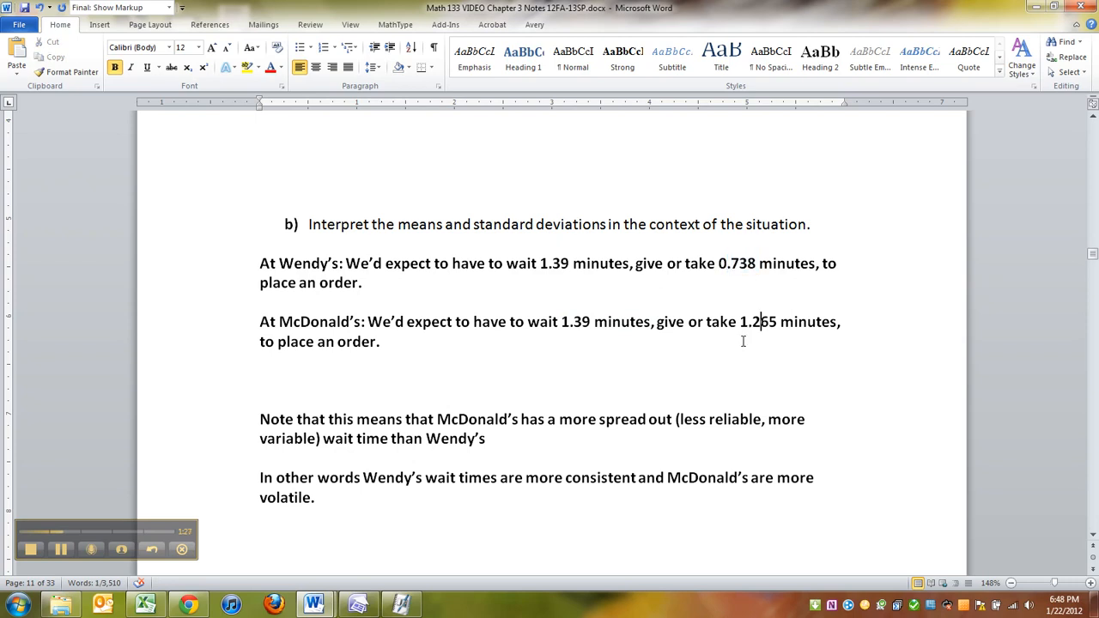
pyautogui.scroll(-3)
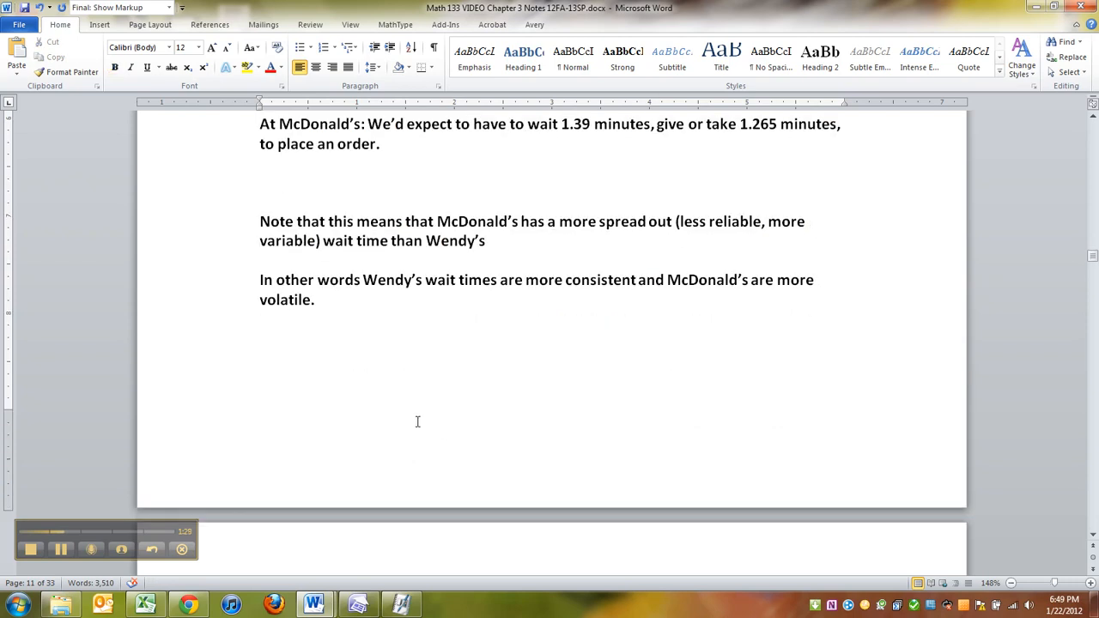
pyautogui.click(396, 351)
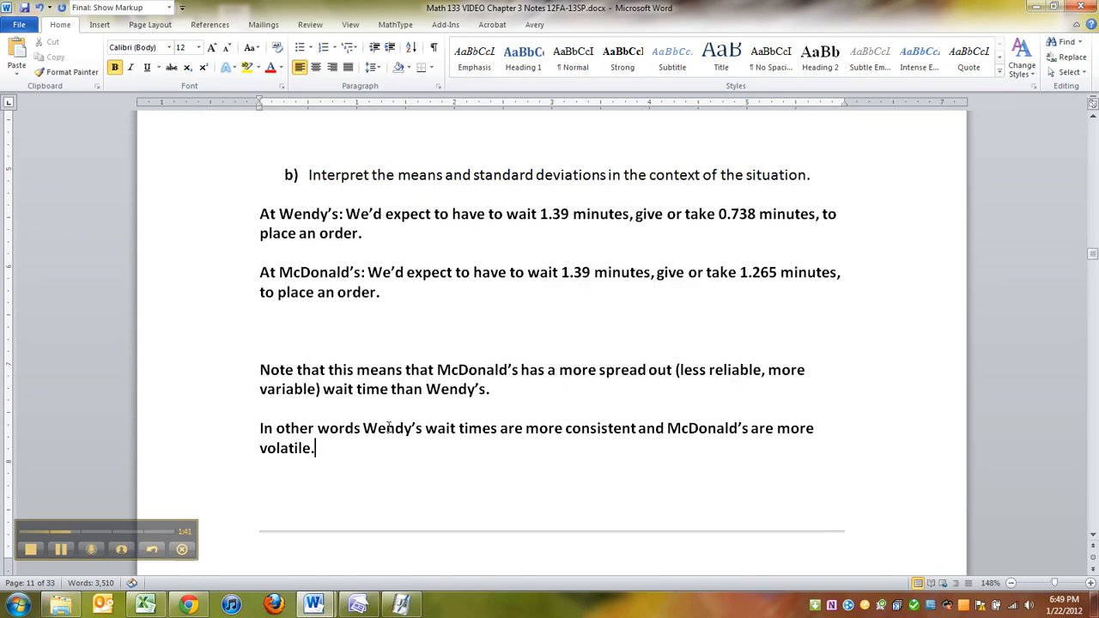
pyautogui.moveTo(407, 473)
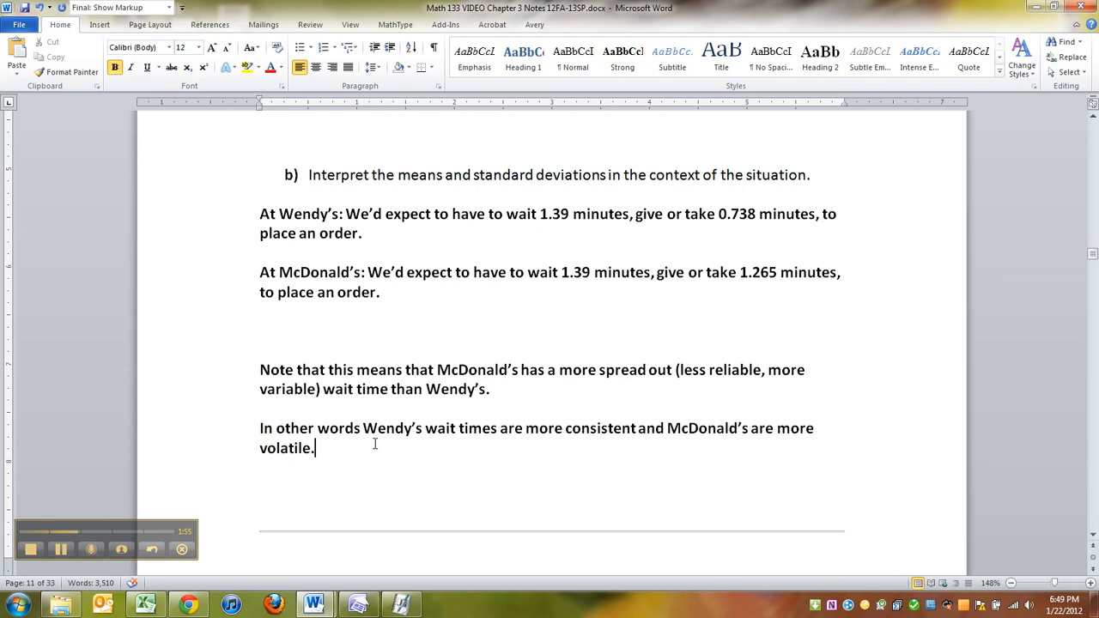
pyautogui.moveTo(401, 453)
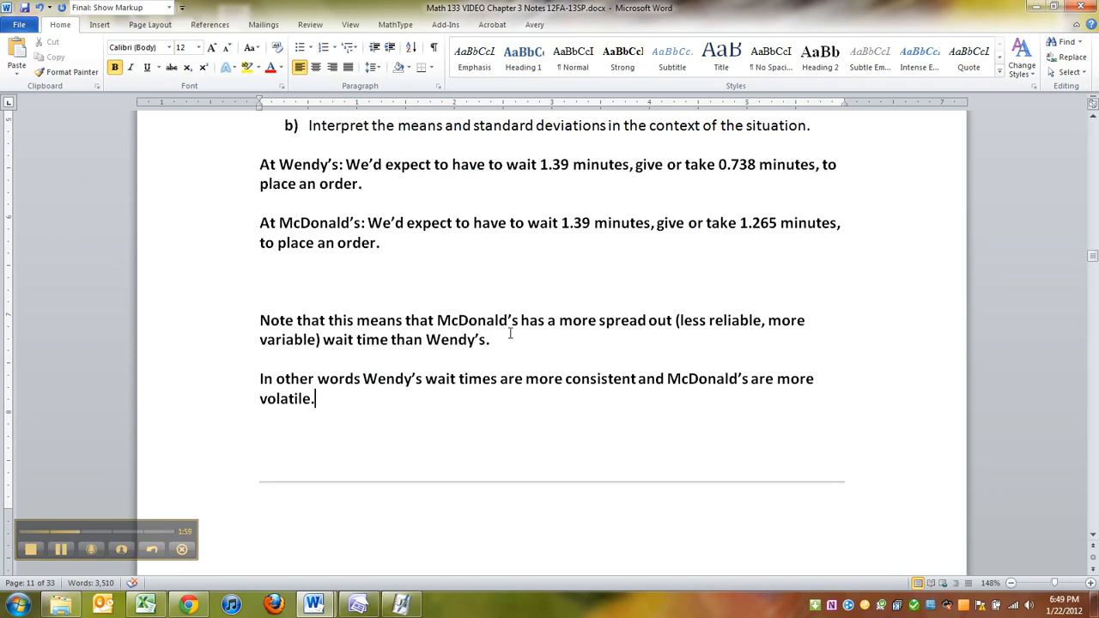
pyautogui.moveTo(322, 339); pyautogui.dragTo(315, 399)
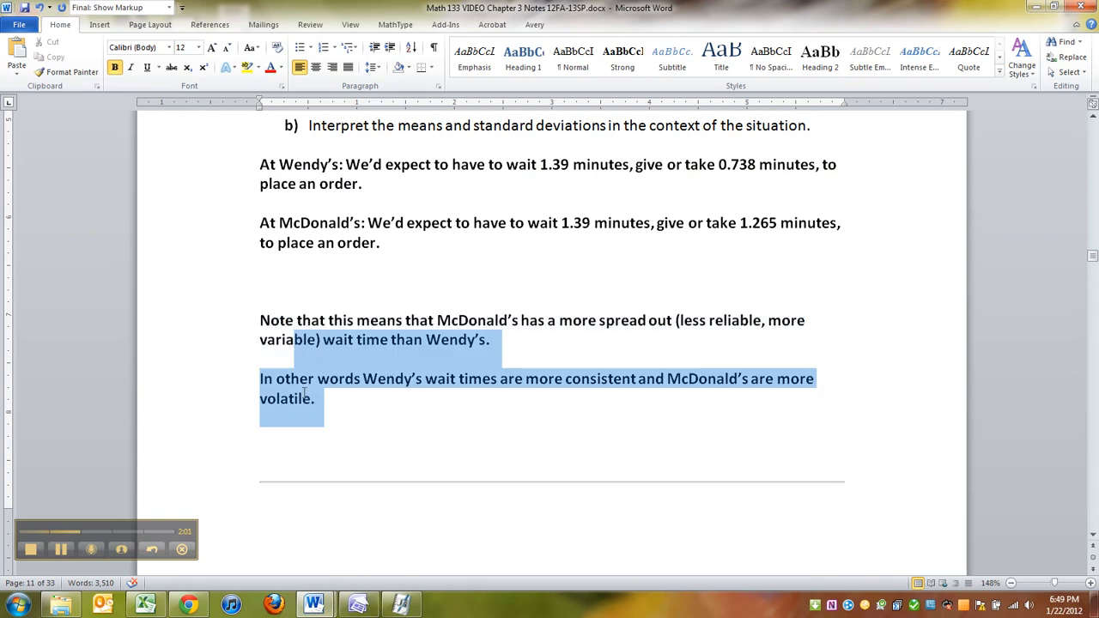
pyautogui.click(374, 399)
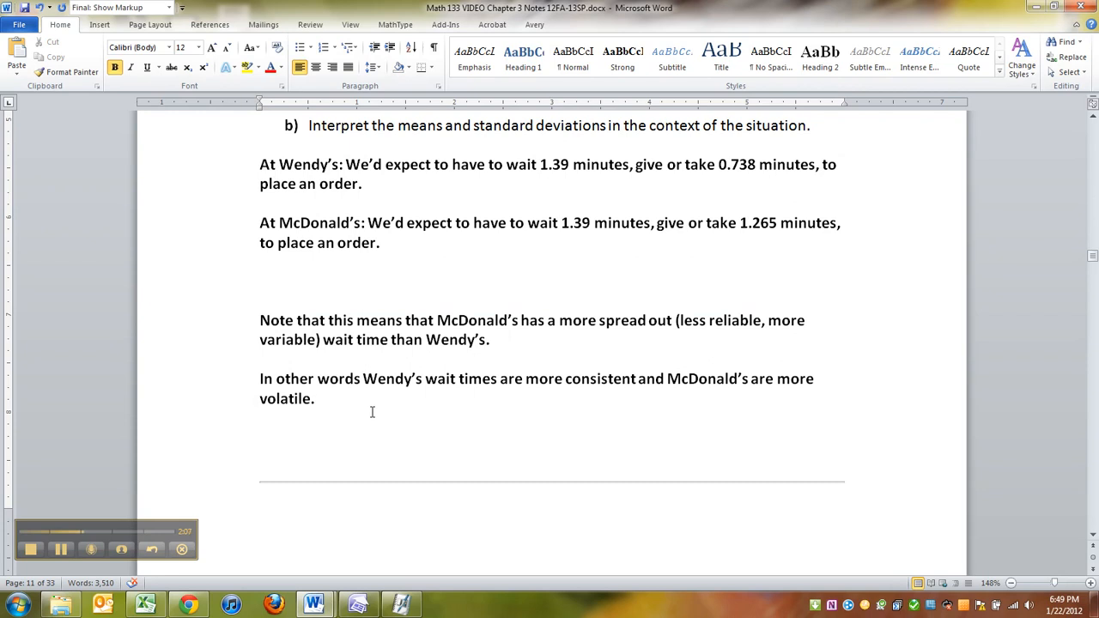
pyautogui.doubleClick(583, 378)
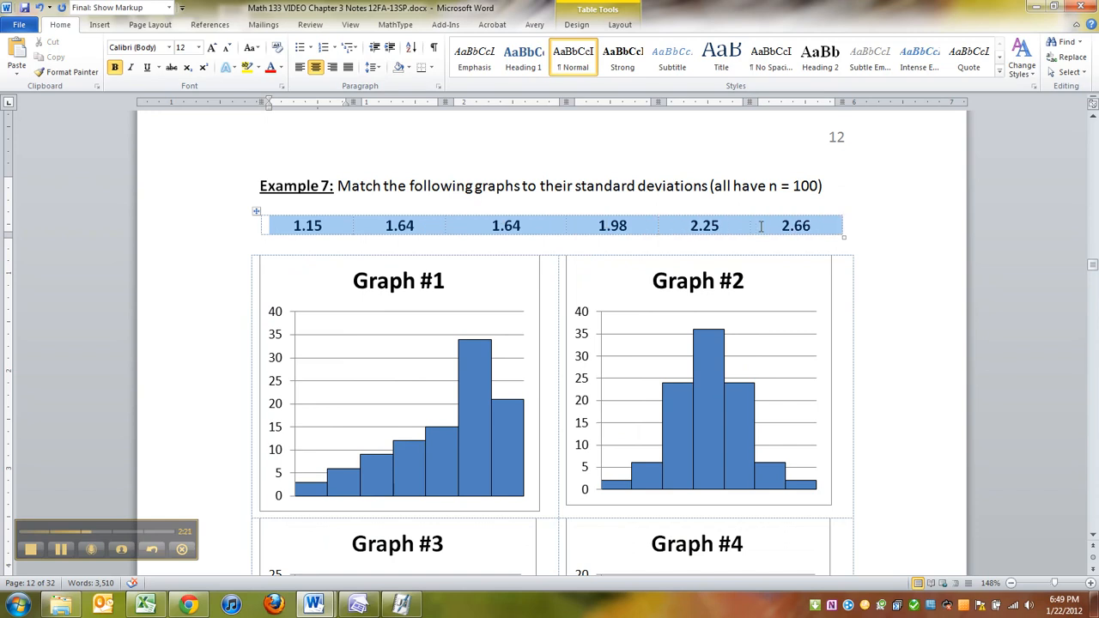
pyautogui.scroll(-3)
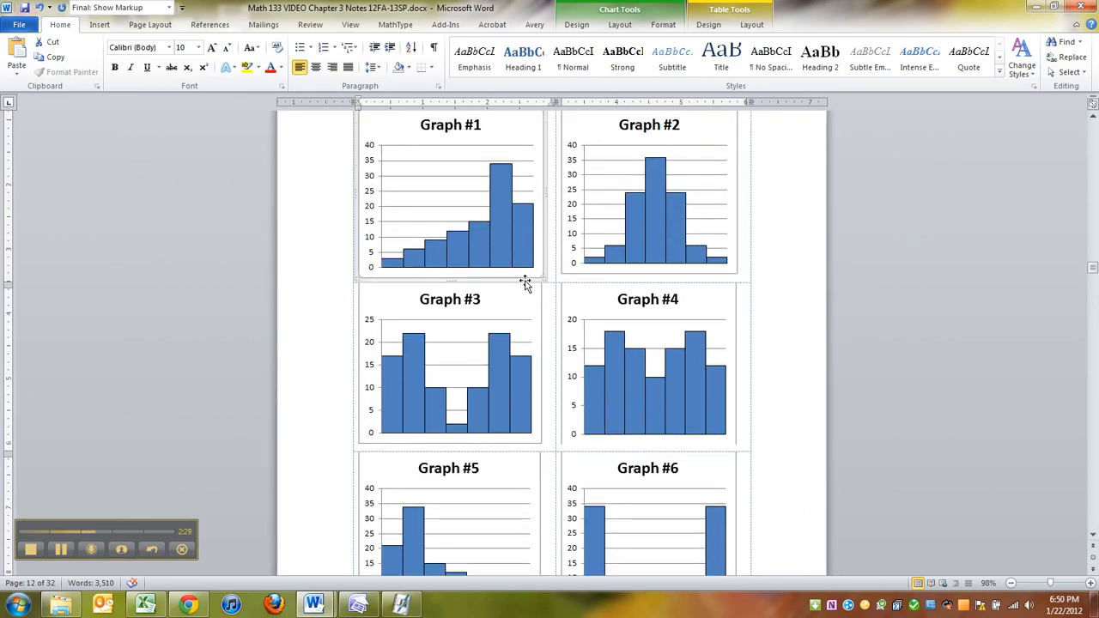
pyautogui.scroll(-3)
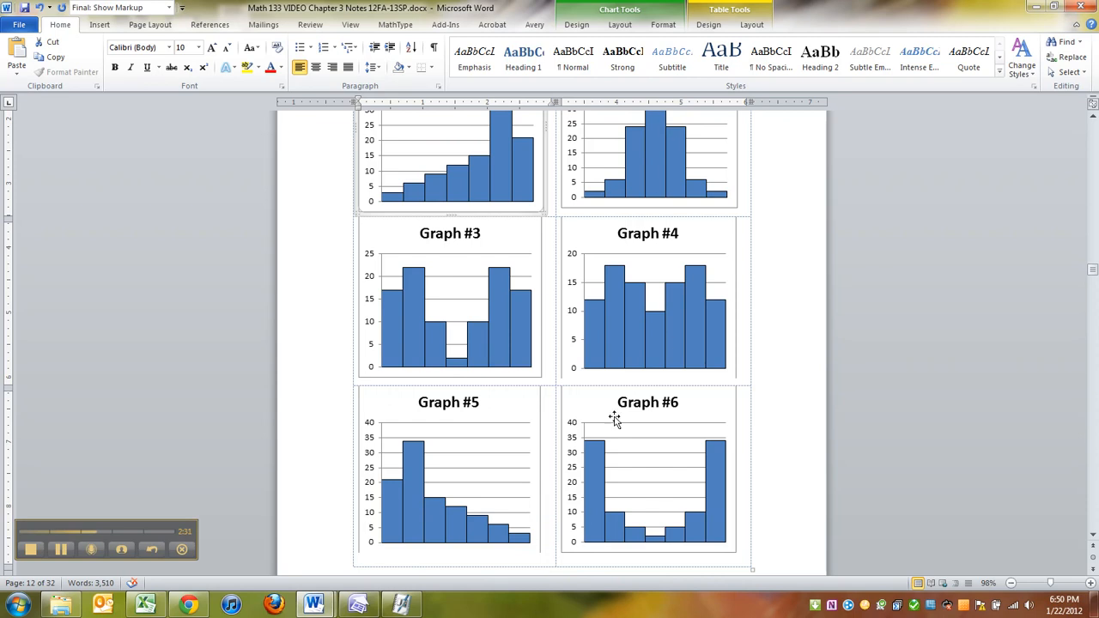
pyautogui.scroll(-3)
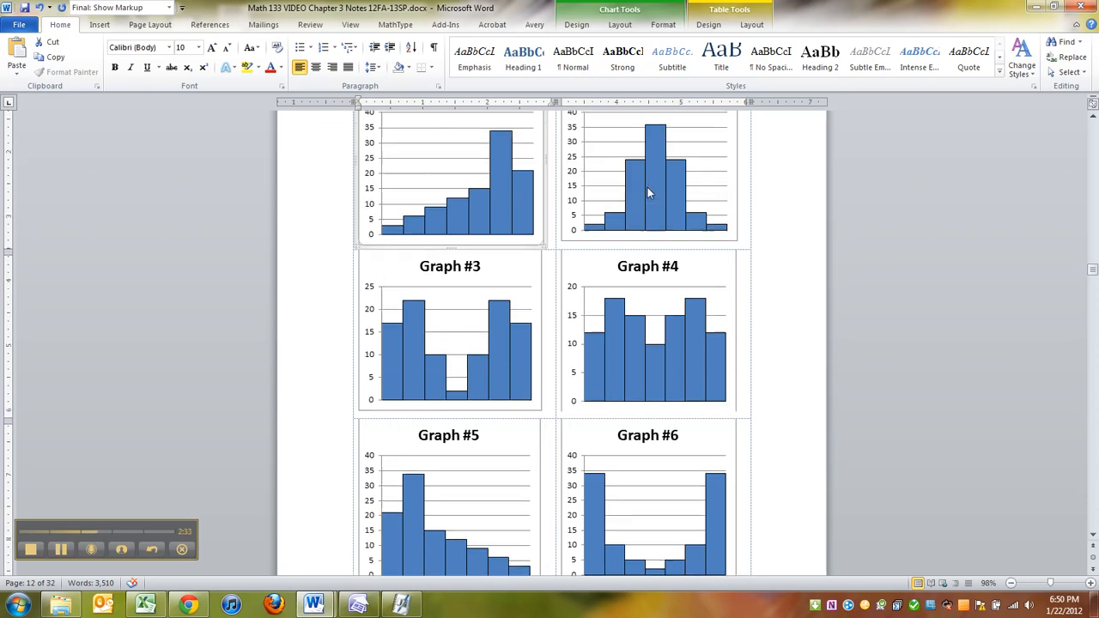
pyautogui.moveTo(630, 481)
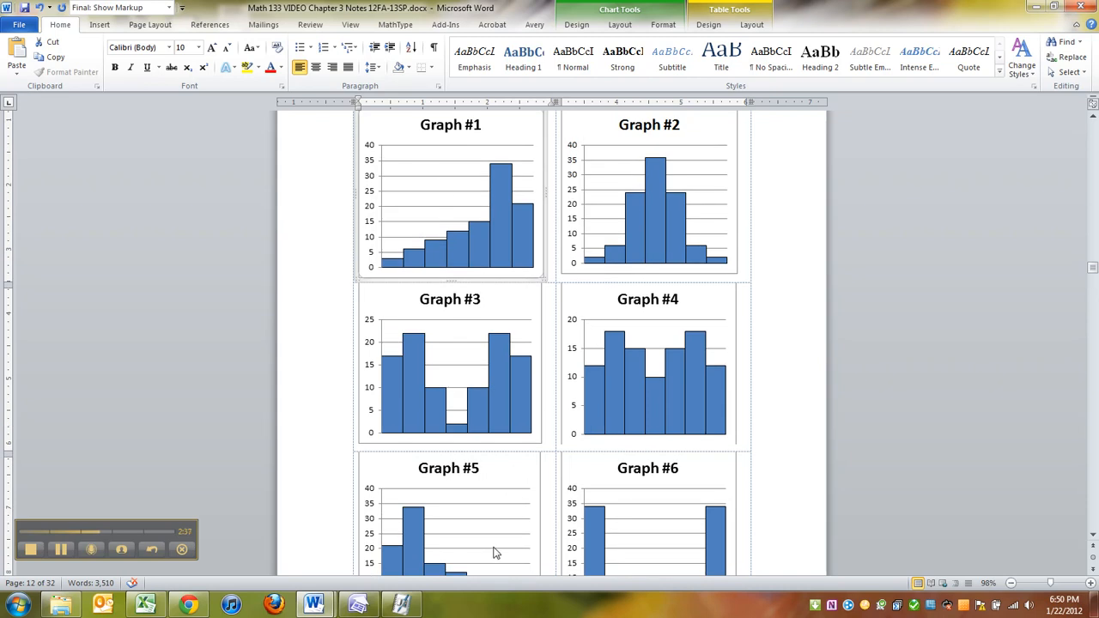
pyautogui.scroll(-3)
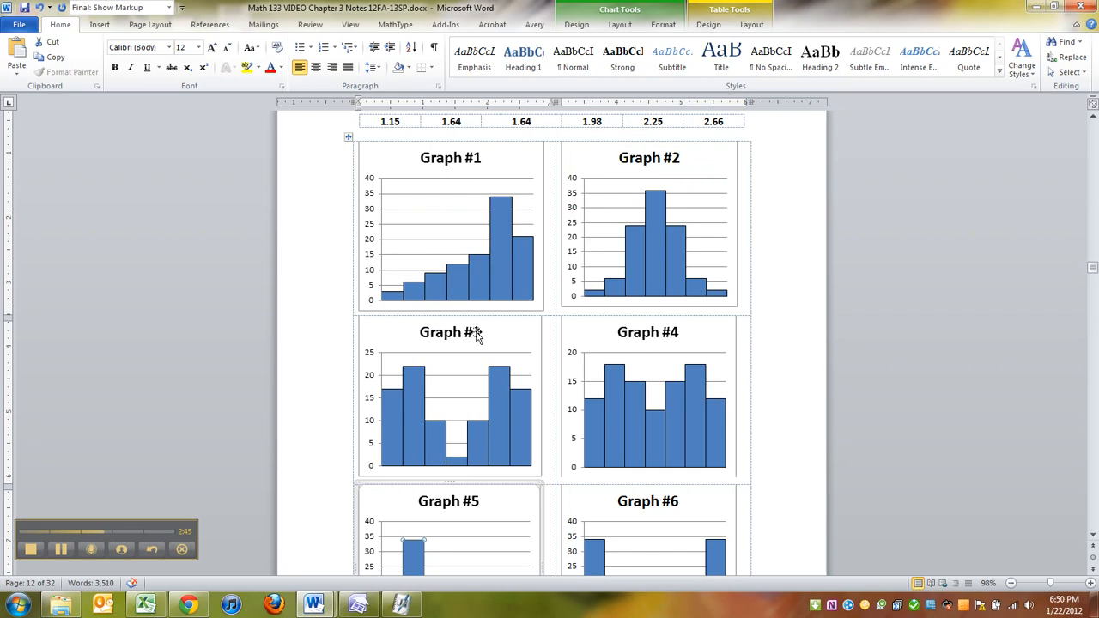
pyautogui.scroll(-3)
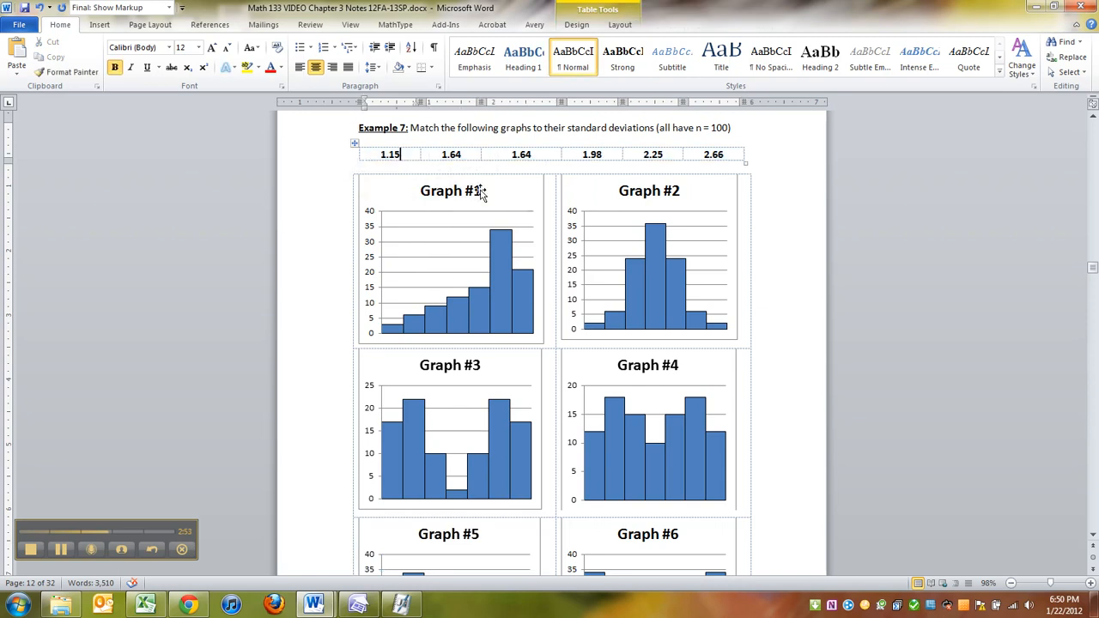
pyautogui.moveTo(479, 191)
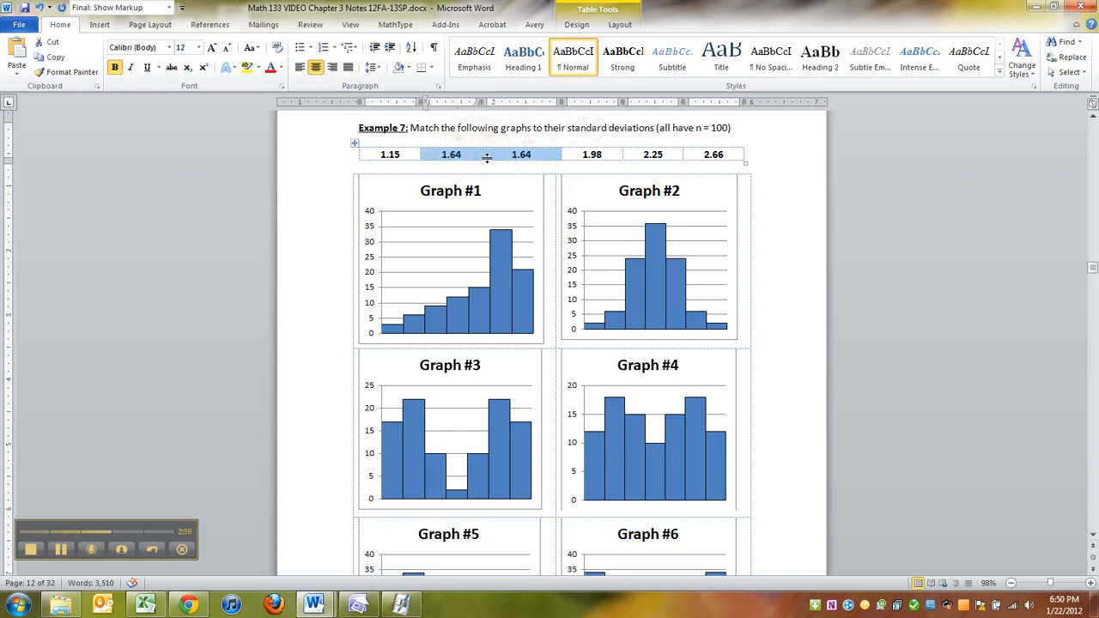
pyautogui.scroll(-3)
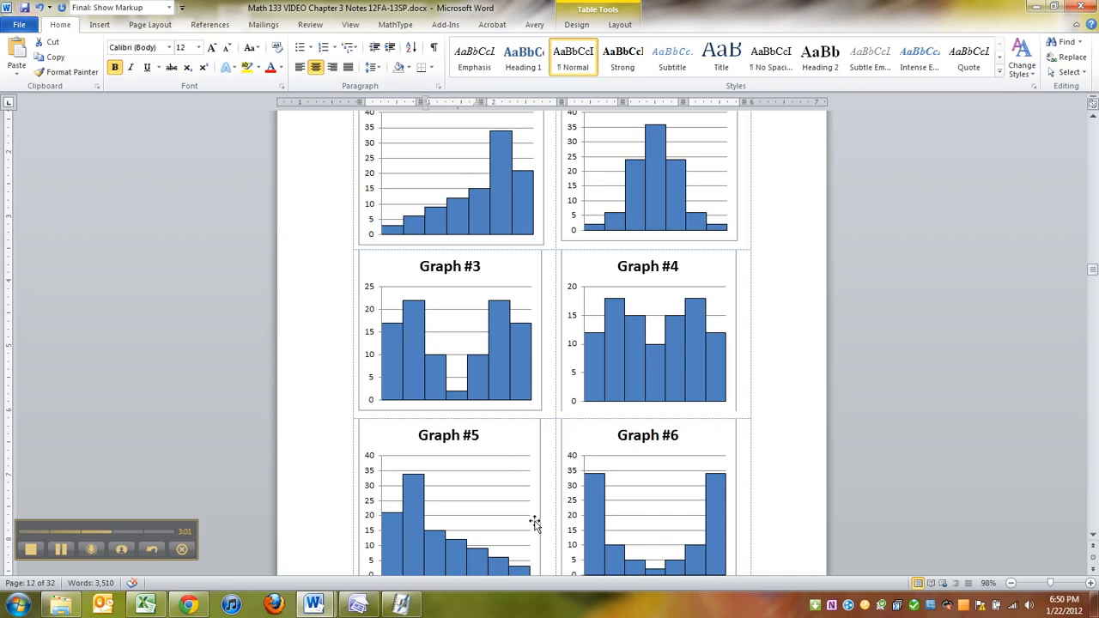
pyautogui.moveTo(503, 260)
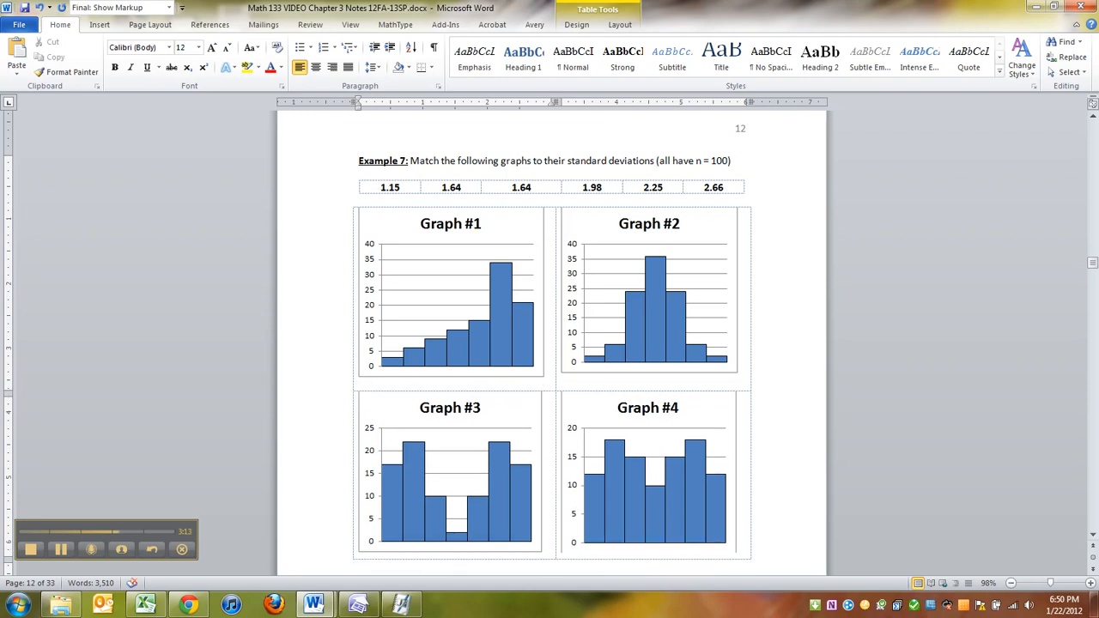
# - Insert a row above the standard deviation values and label the 1.64 cells Graph #1 and Graph #5
pyautogui.click(450, 292)
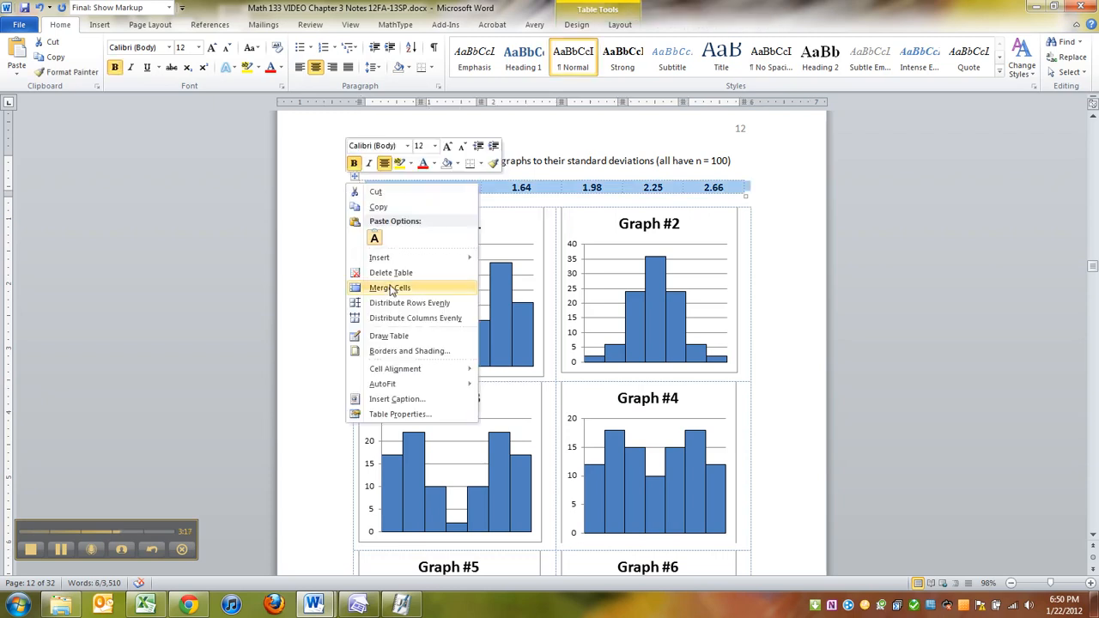
pyautogui.click(389, 287)
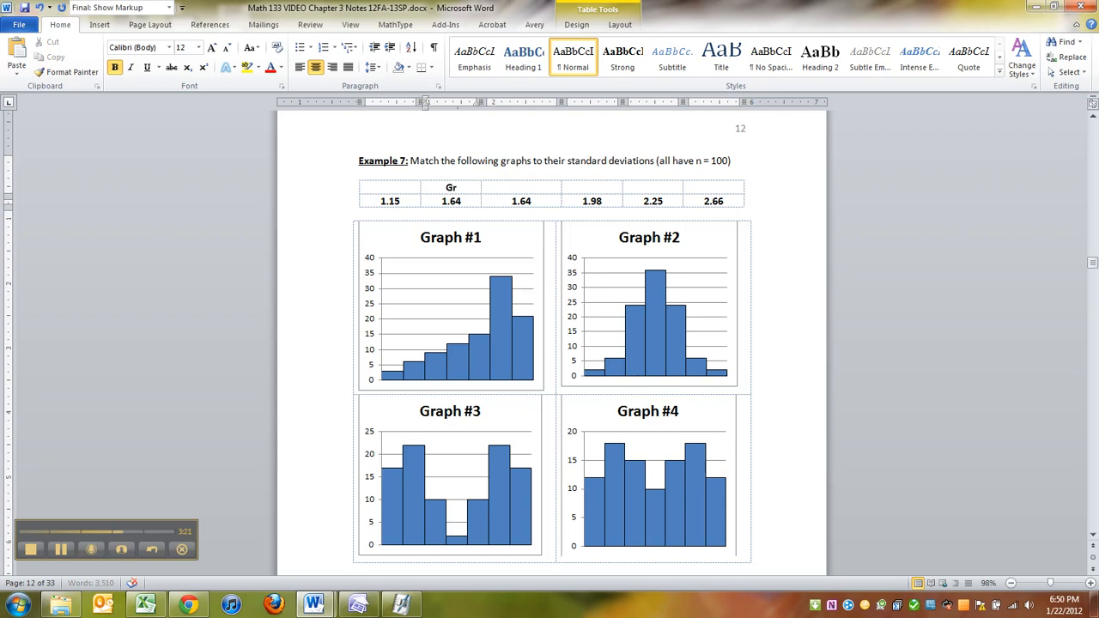
pyautogui.write('Graph #1')
pyautogui.click(522, 187)
pyautogui.write('Graph #5')
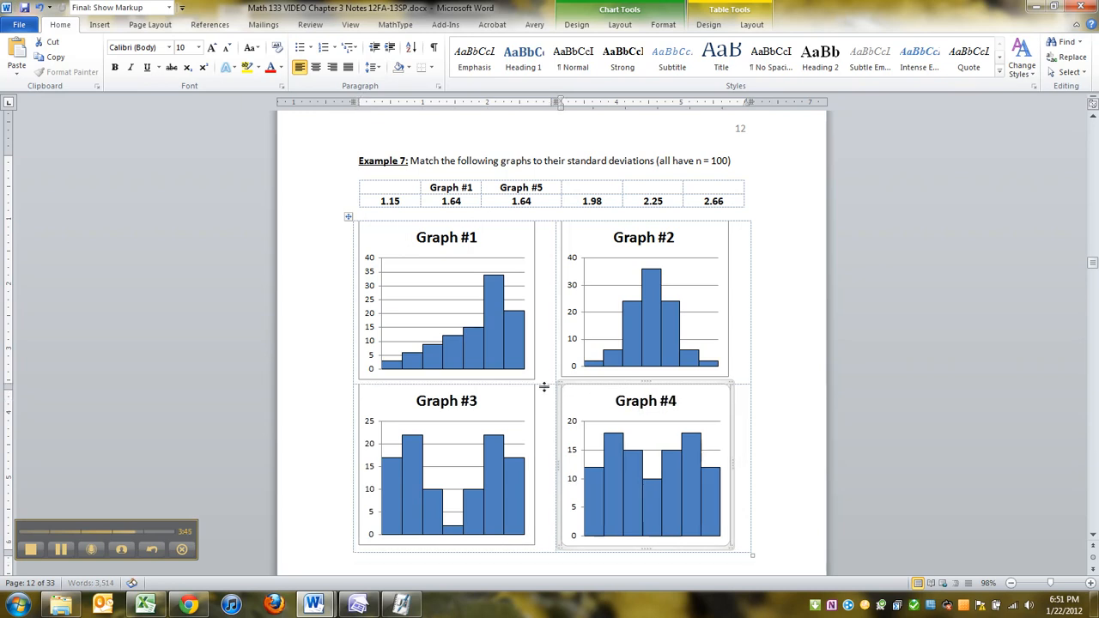
# - Compare the graphs and label the 1.15 value Graph #2 in the new row
pyautogui.scroll(-3)
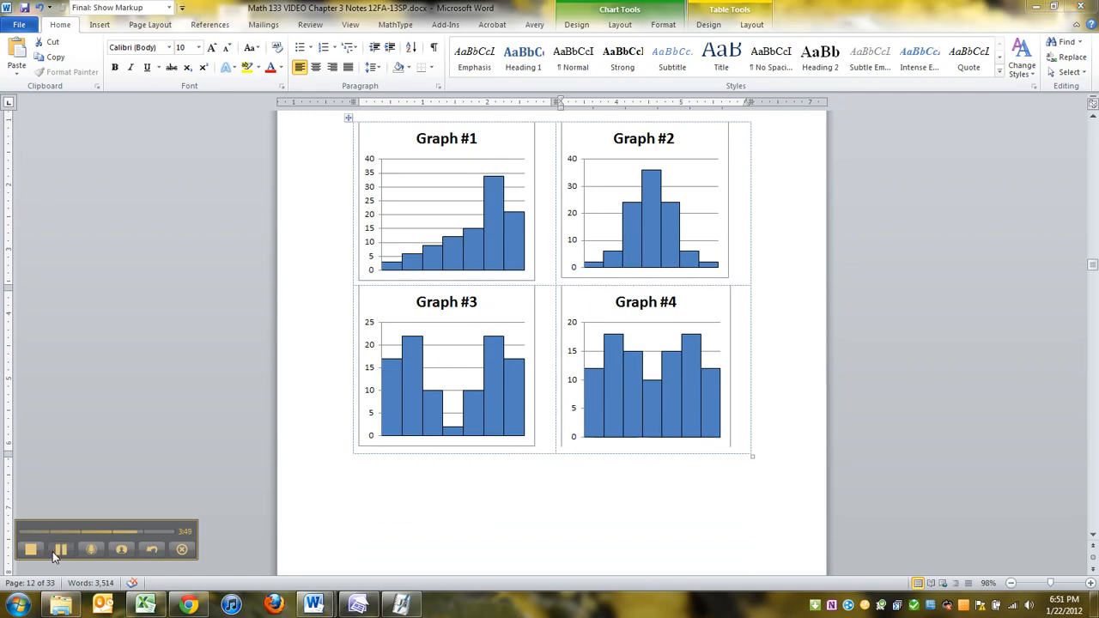
pyautogui.scroll(-3)
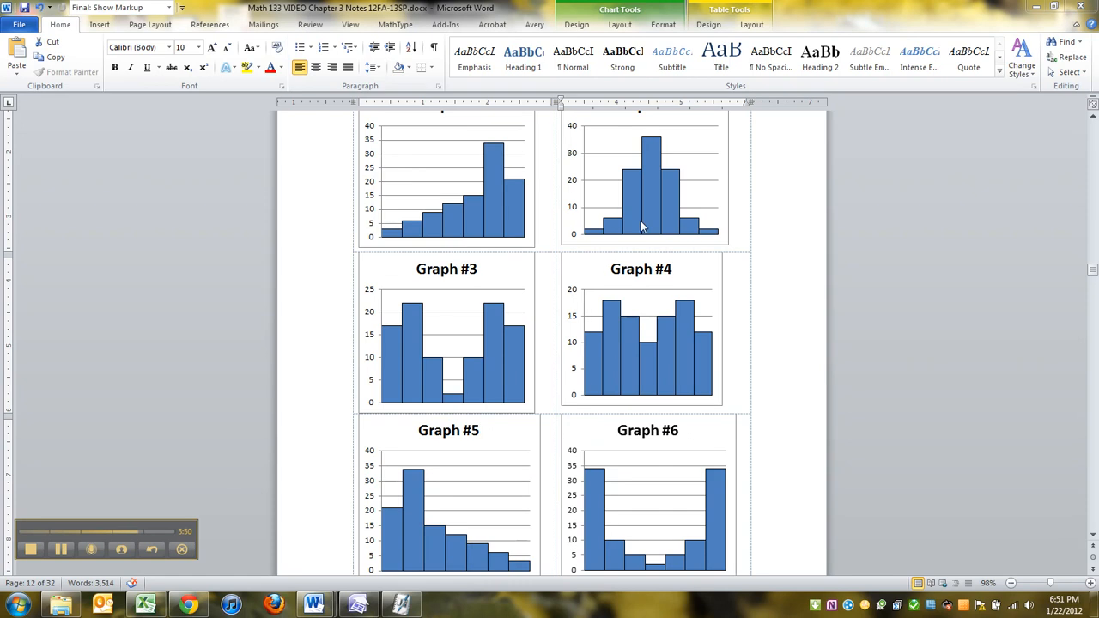
pyautogui.click(641, 344)
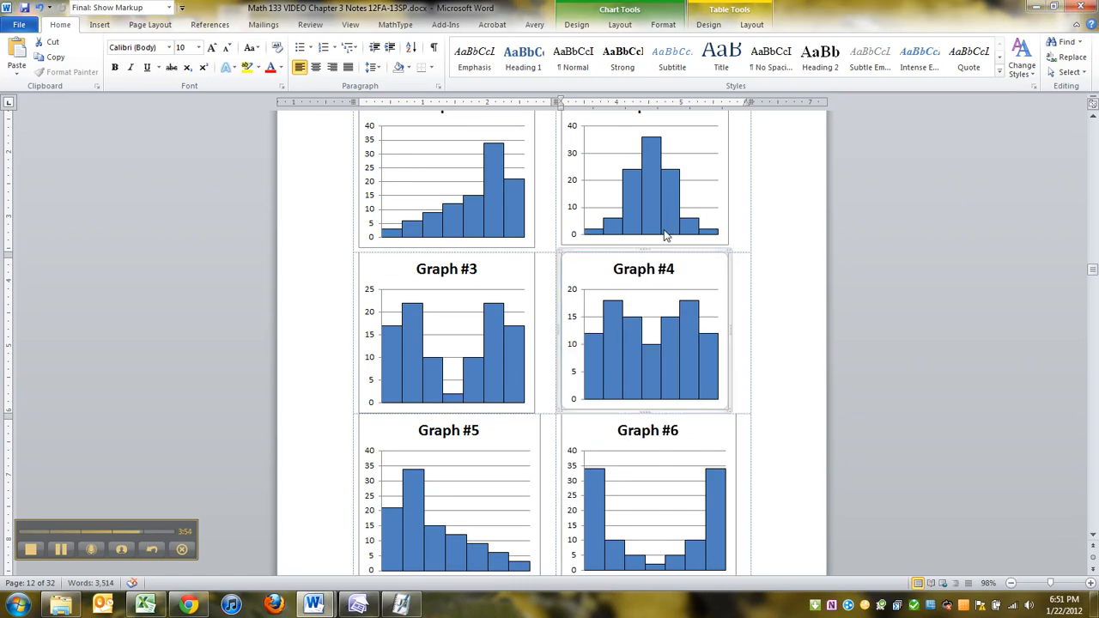
pyautogui.moveTo(668, 179)
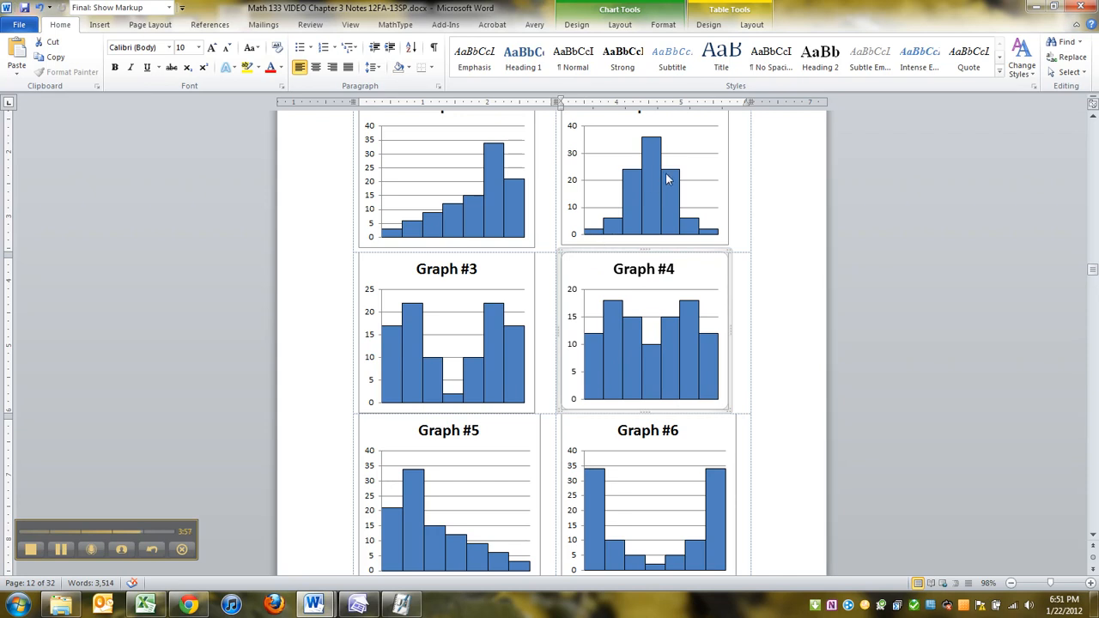
pyautogui.moveTo(671, 548)
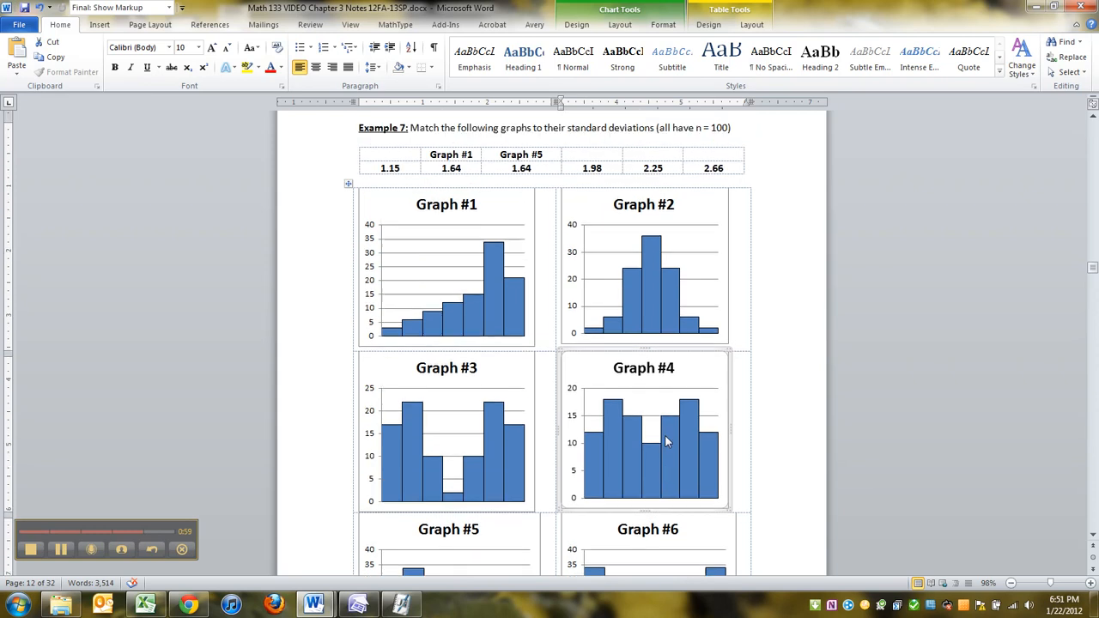
pyautogui.scroll(-3)
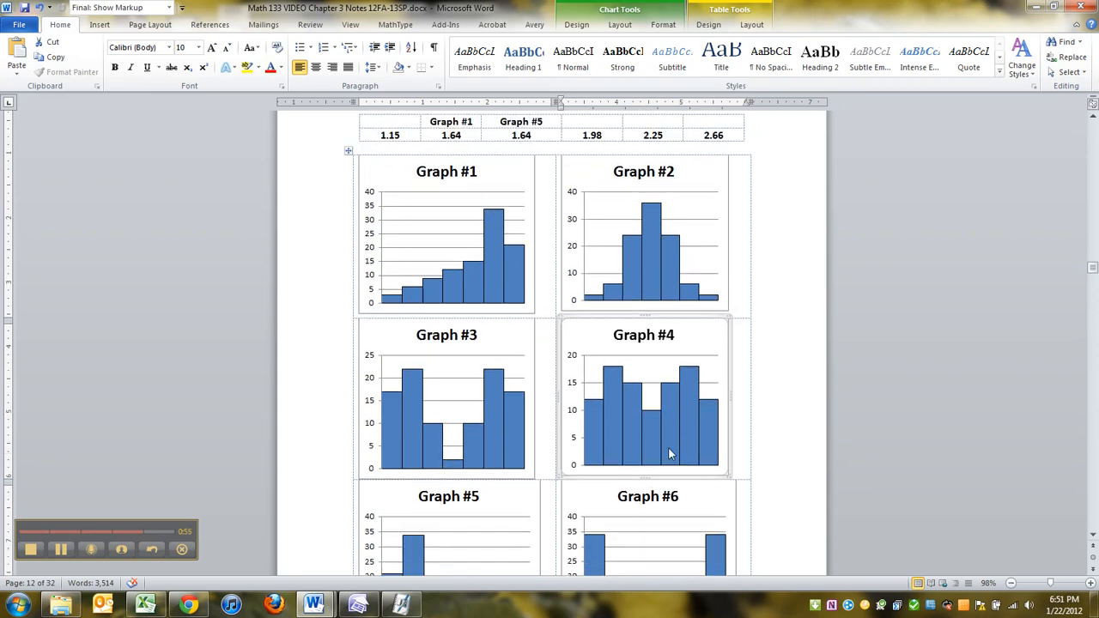
pyautogui.click(644, 231)
pyautogui.write('Graph #2')
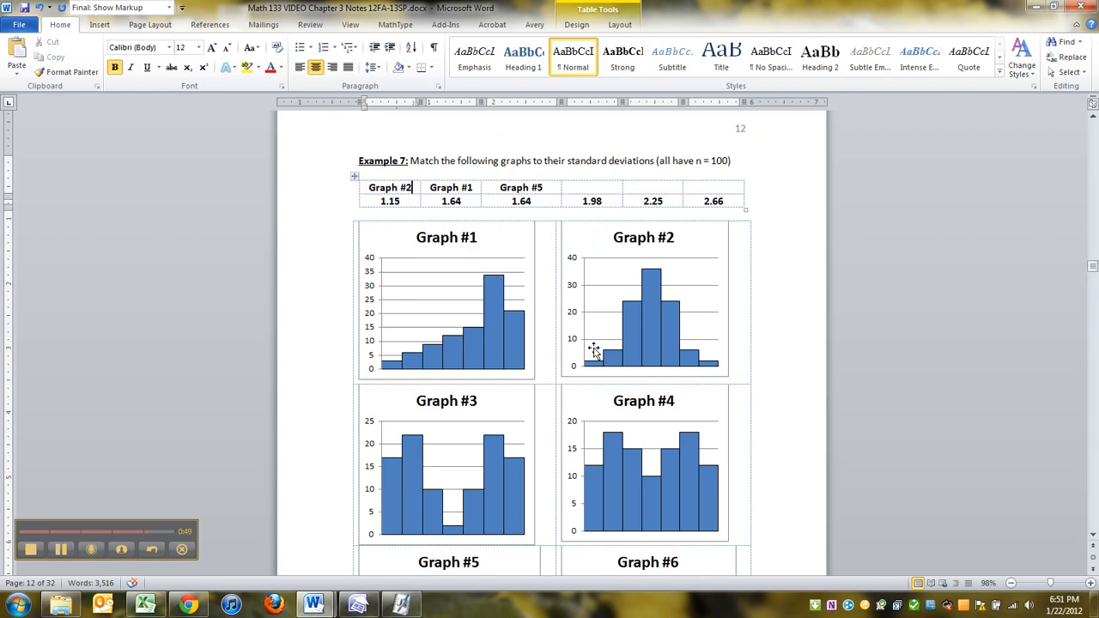
pyautogui.scroll(-3)
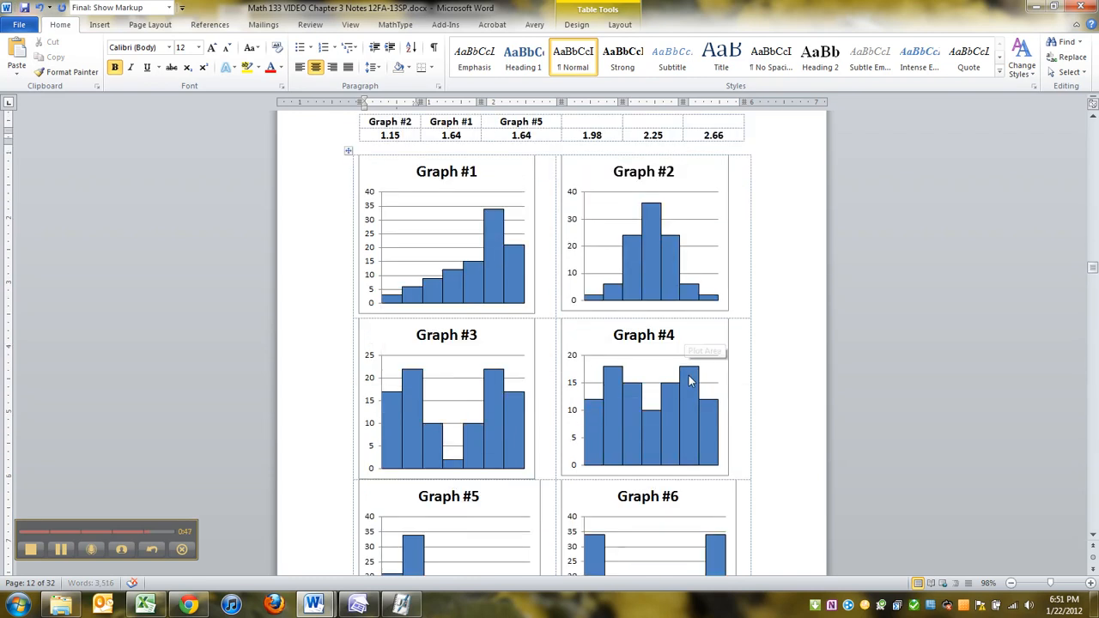
pyautogui.scroll(-3)
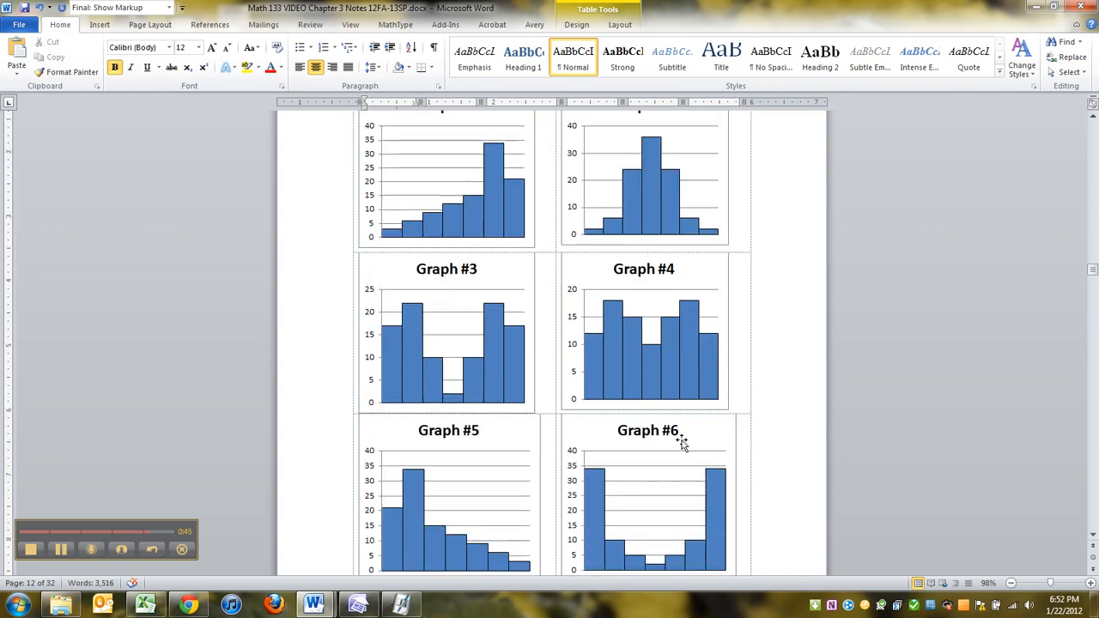
pyautogui.moveTo(681, 505)
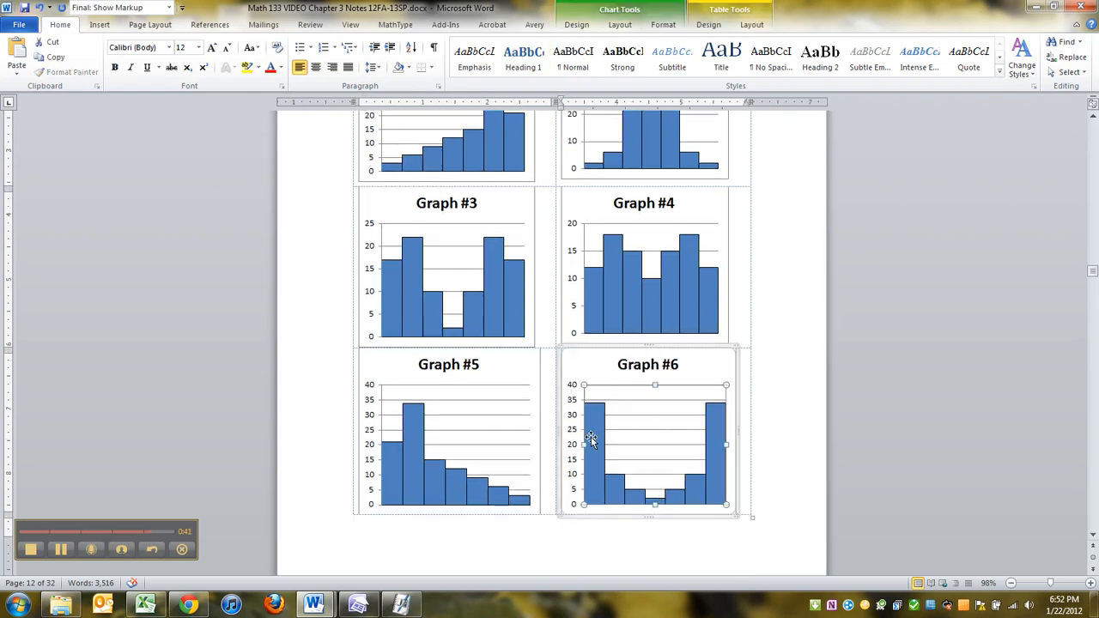
pyautogui.scroll(-3)
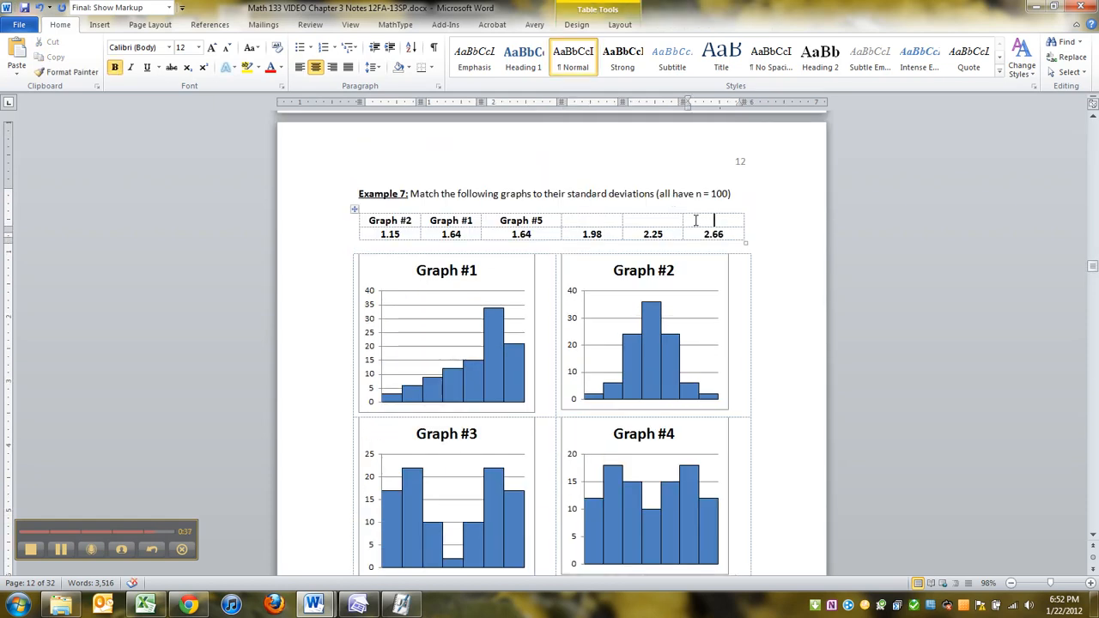
# - Label 1.98, 2.25 and 2.66 as Graph #4, Graph #3 and Graph #6
pyautogui.write('Graph #6')
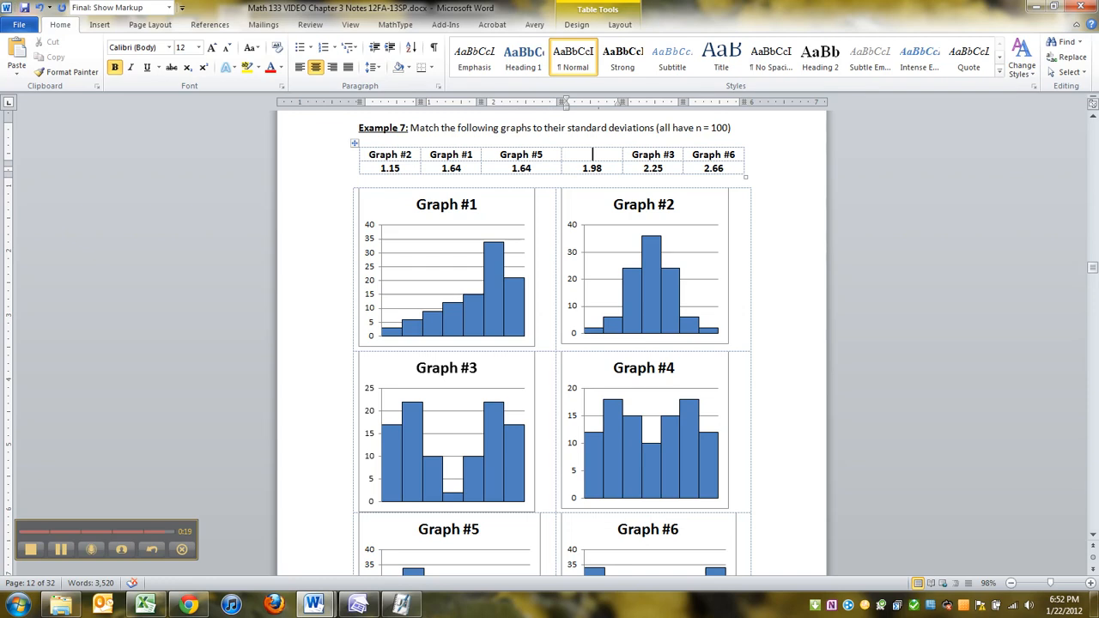
pyautogui.write('Graph #4')
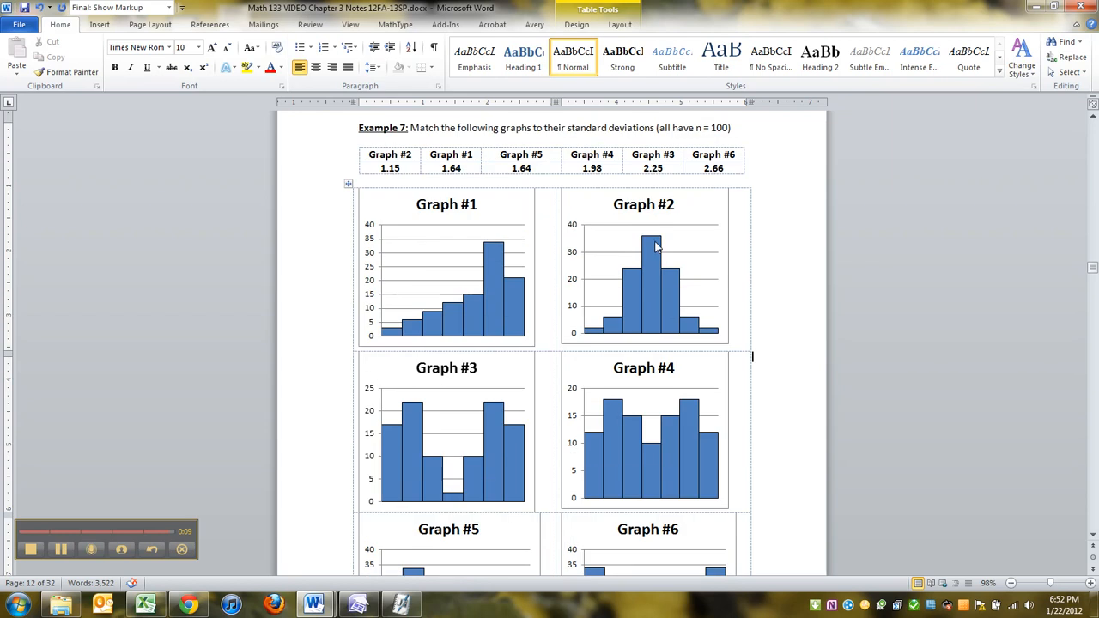
pyautogui.moveTo(478, 304)
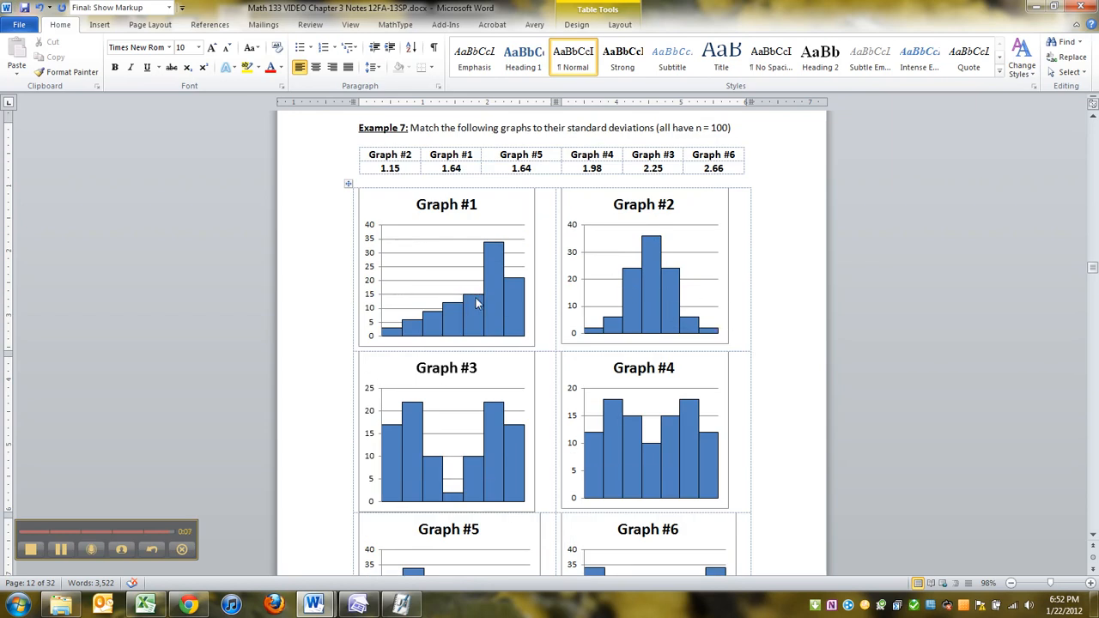
pyautogui.scroll(-3)
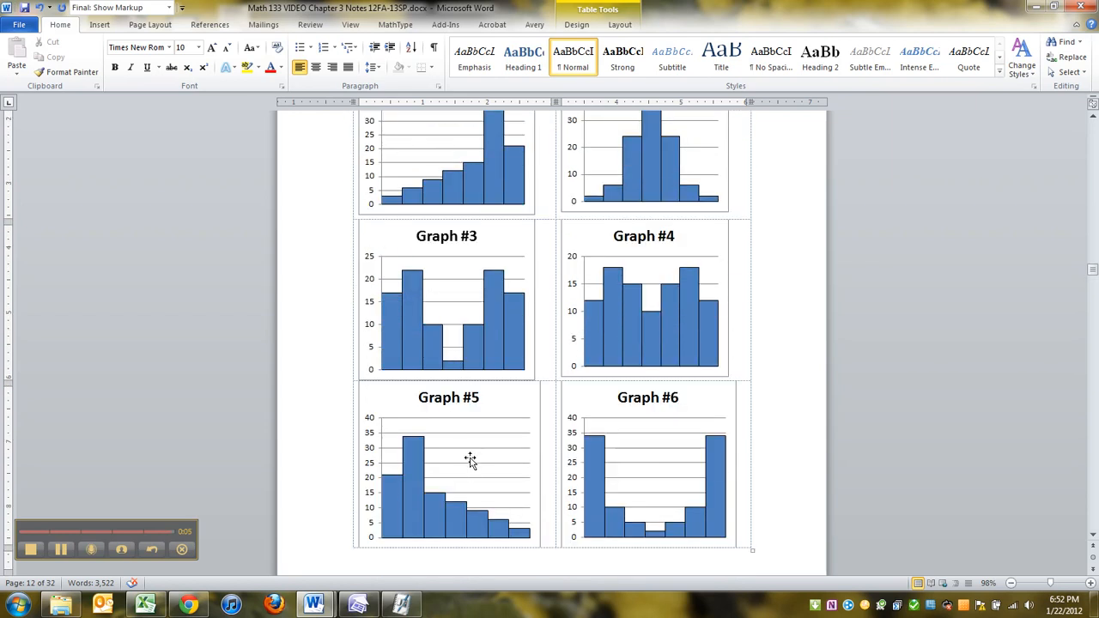